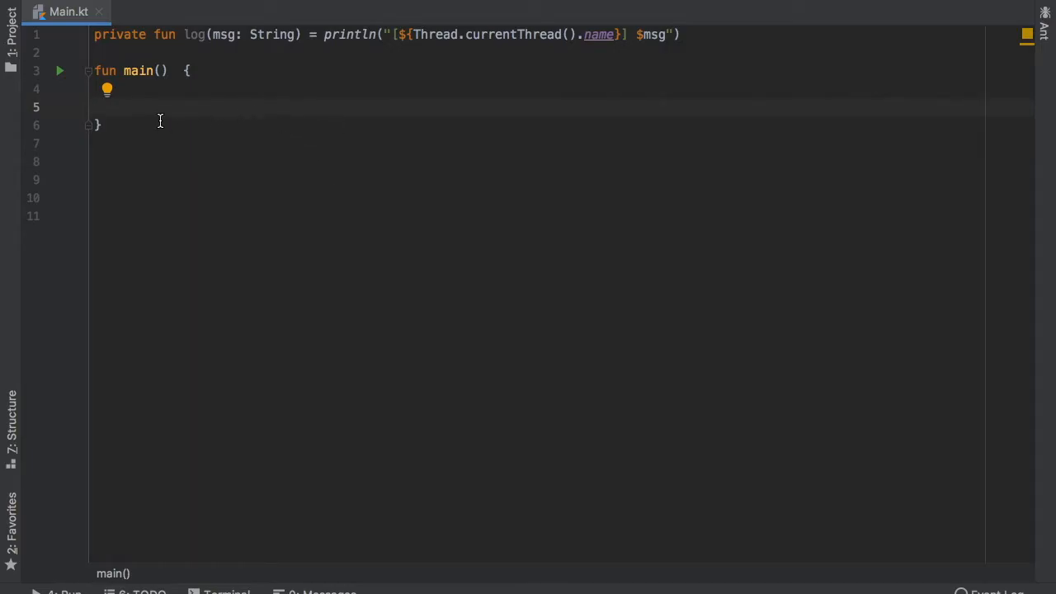
- Declare 'private suspend fun addNumbers(n: Int, n2: Int): Int {' below main
type("priva")
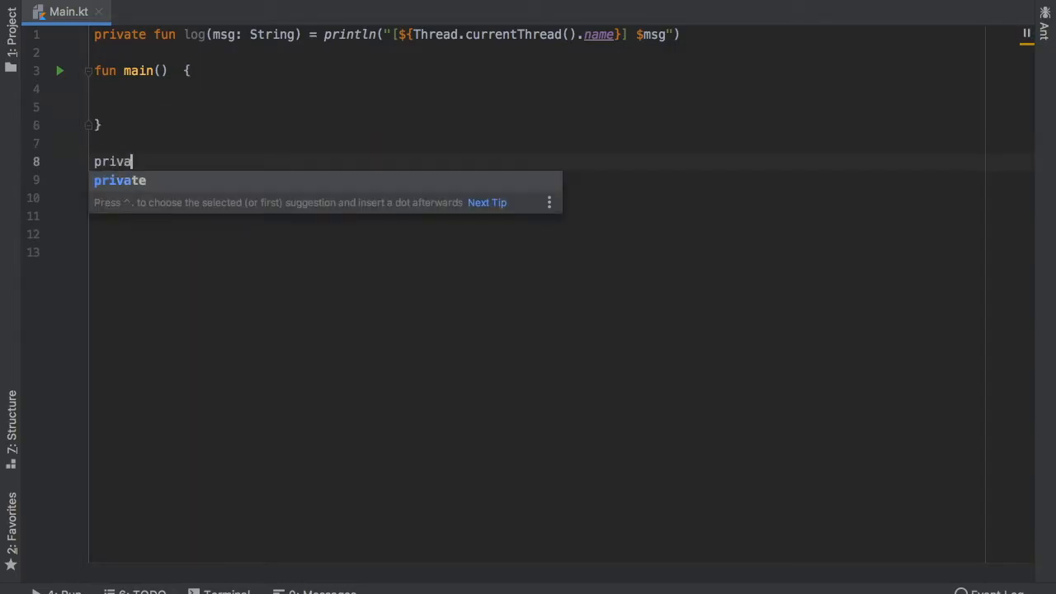
type("te suspend fun")
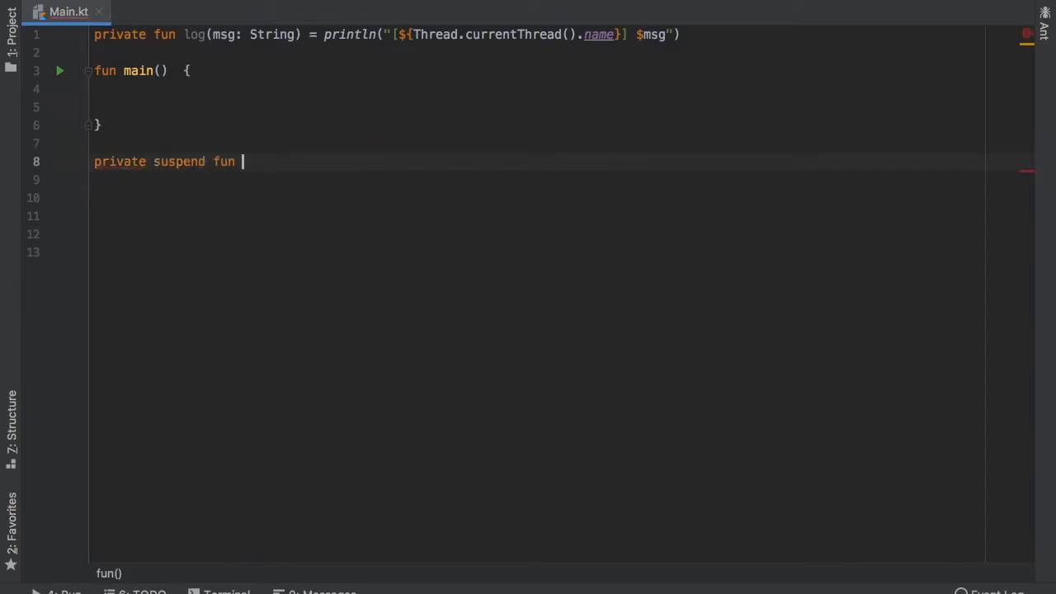
type("addNum")
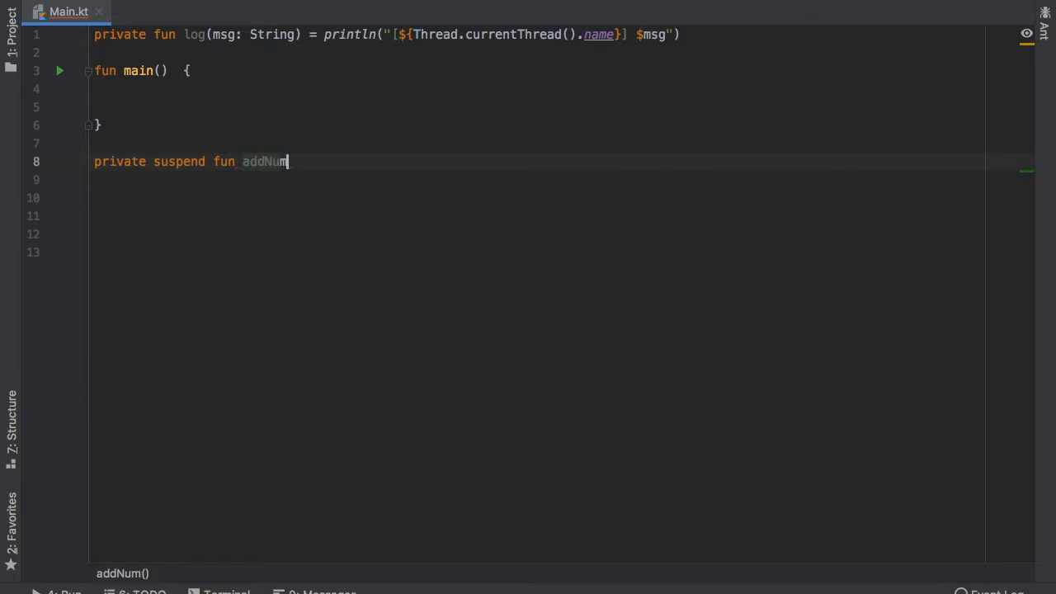
type("bers(n: Int, n2: Int")
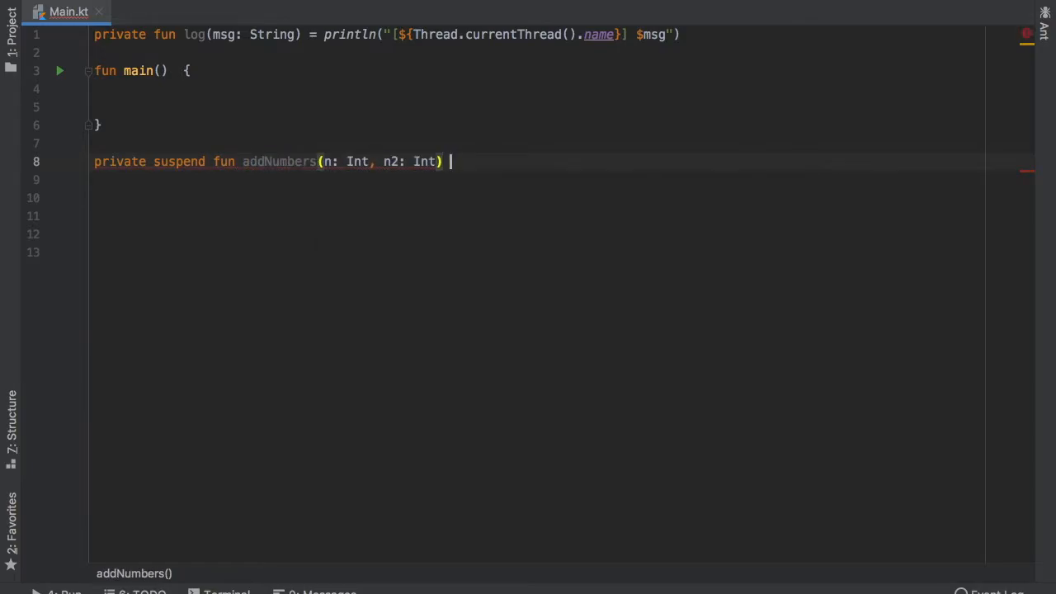
type(": Int {")
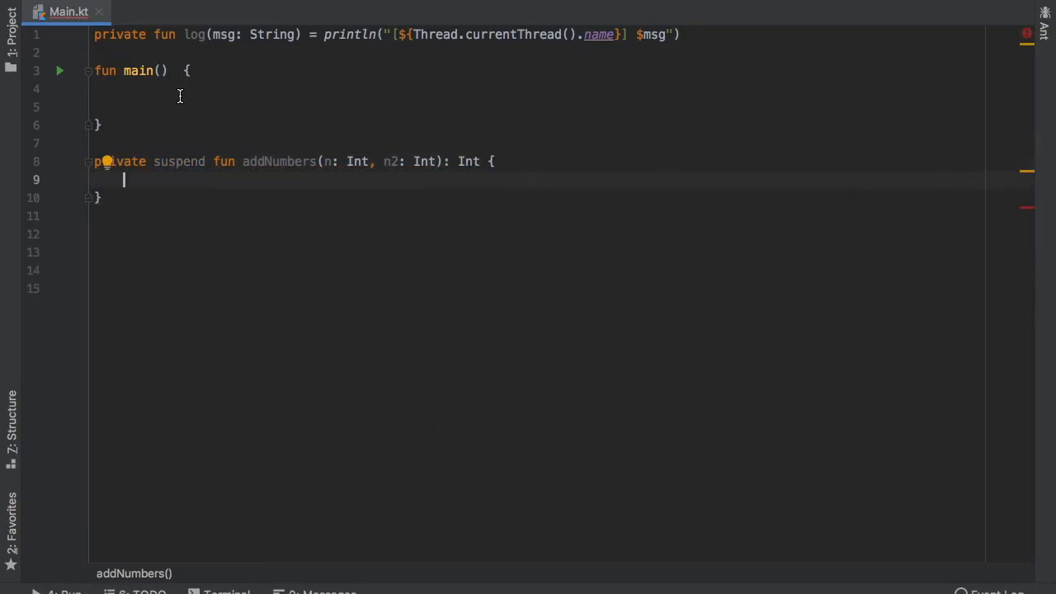
- Give addNumbers a delay(2000) and begin its return statement with n
type("delay(")
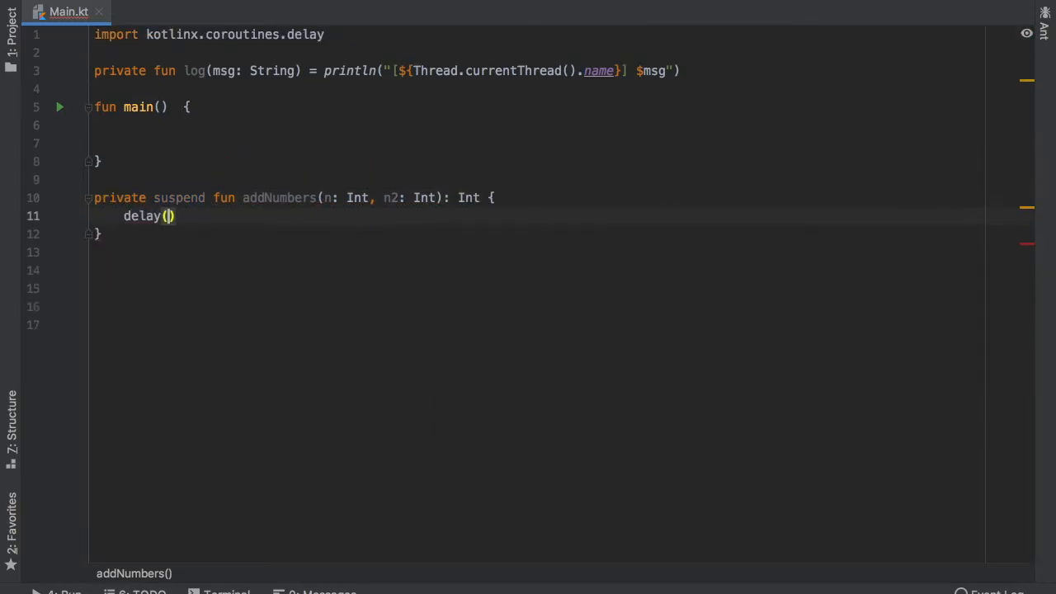
type("2000")
type("return ")
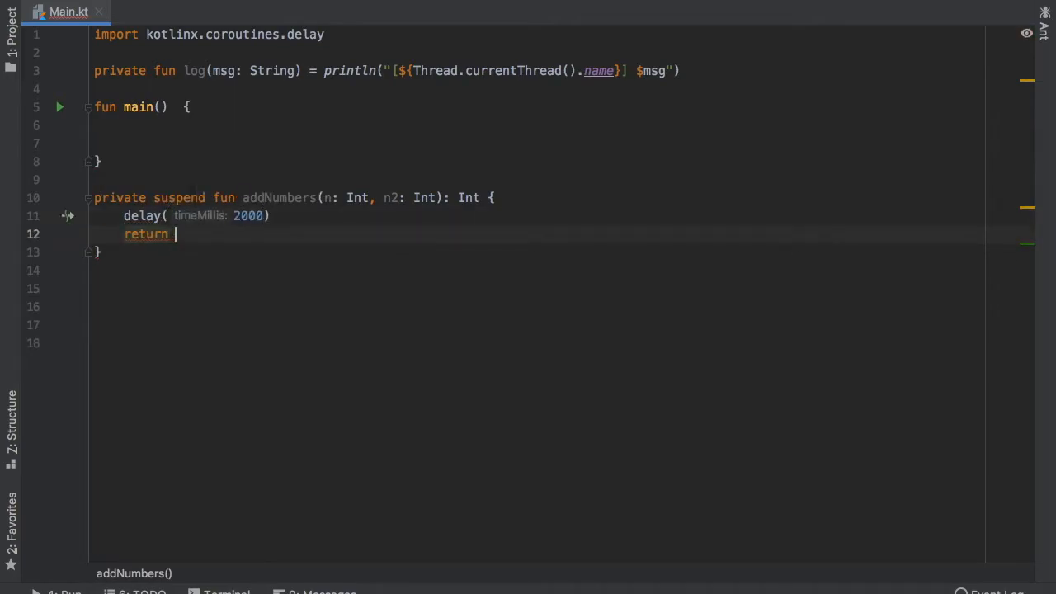
type("n + n2")
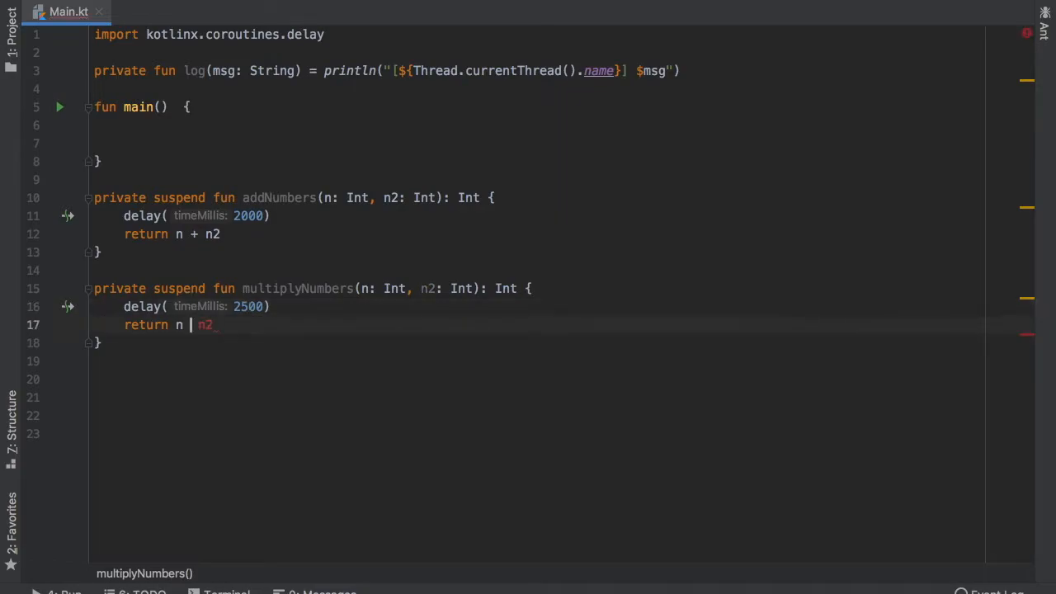
- Write multiplyNumbers returning n * n2 after a 2500 ms delay, with addNumbers returning n + n2
type("*")
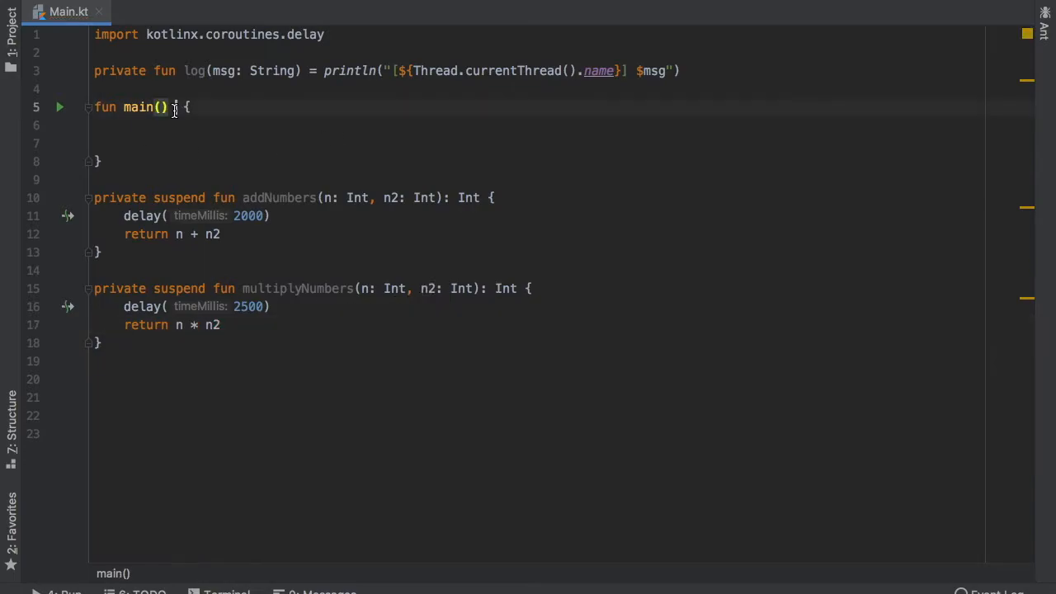
- Make main '= runBlocking {' and assign 'val time = measureTimeMillis {' inside it
type("= run")
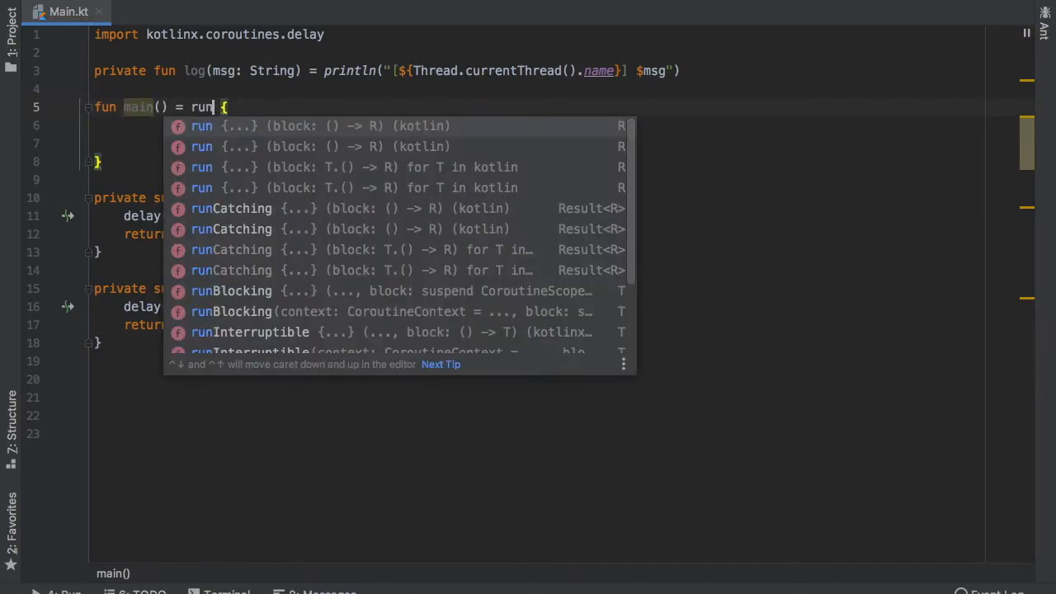
left_click(231, 291)
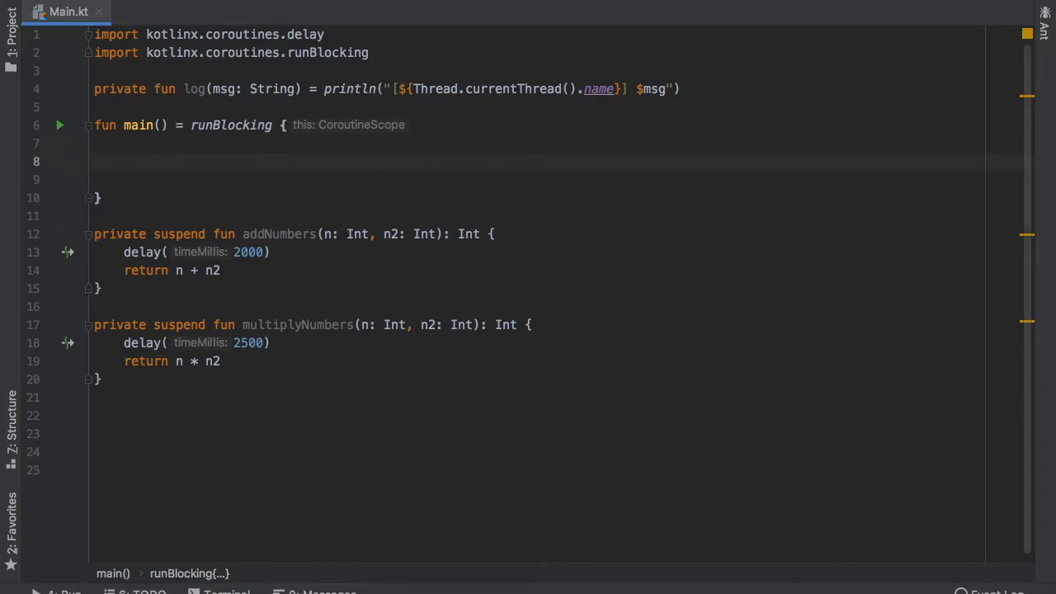
type("val time = mea")
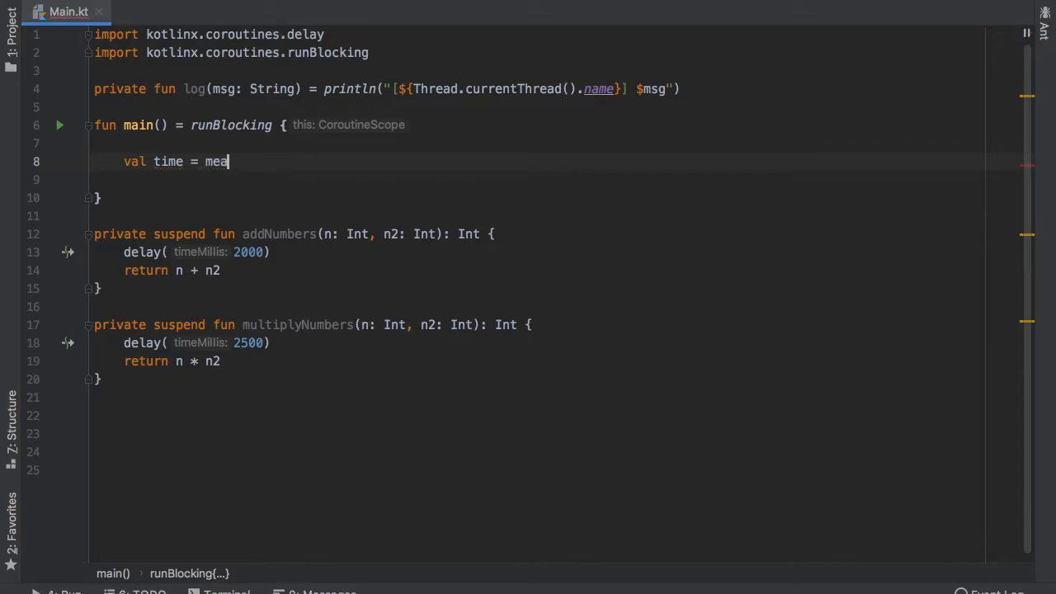
type("sureTimeMillis {")
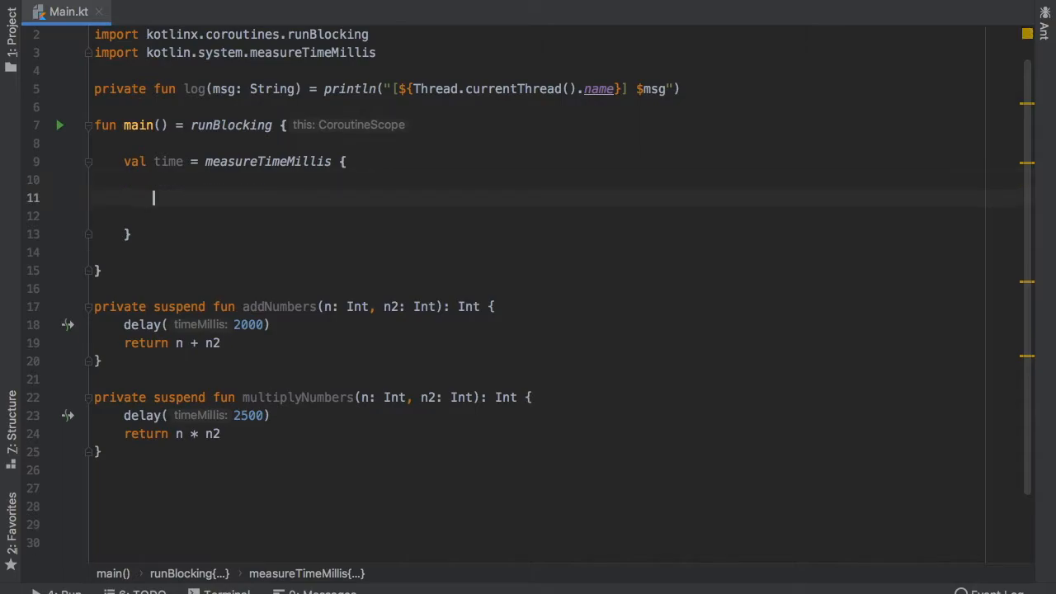
- Add 'val sum = async { addNumbers(10, 12) }' inside the timed block
type("val sum = a")
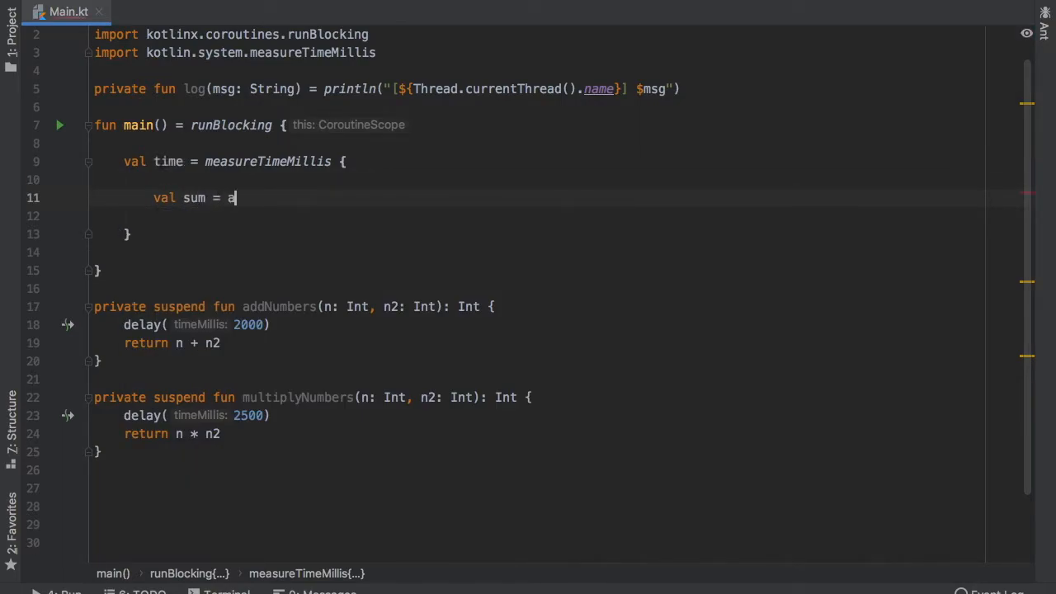
key("Backspace")
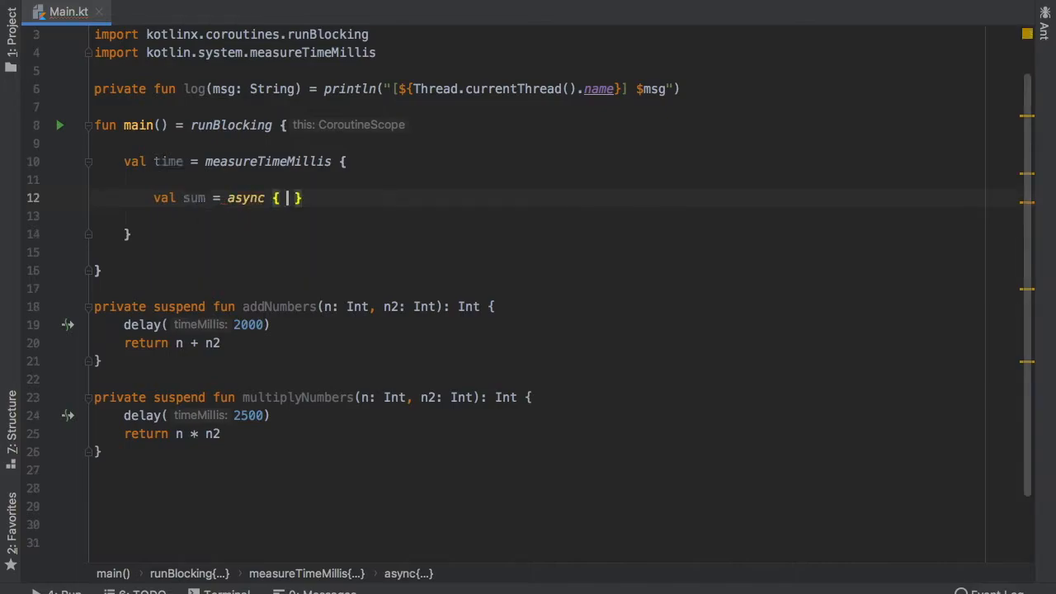
type("ad")
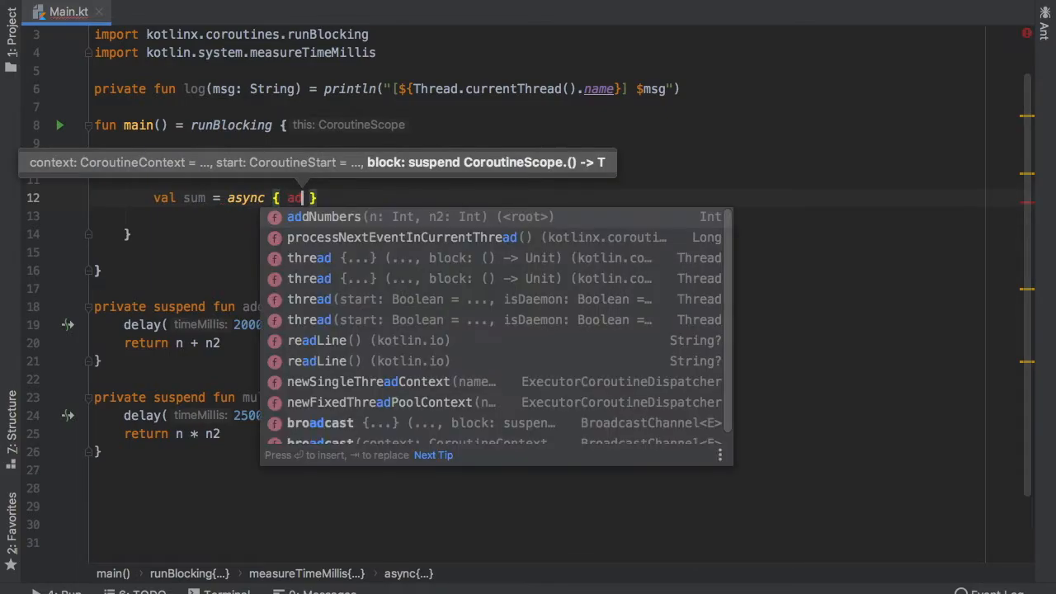
left_click(324, 216)
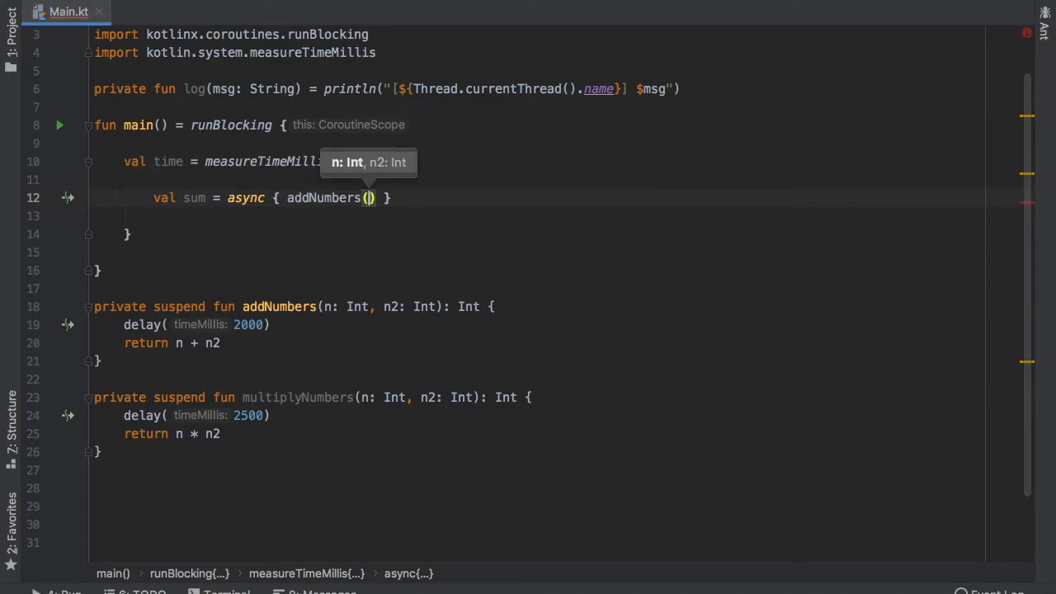
type("10, 12")
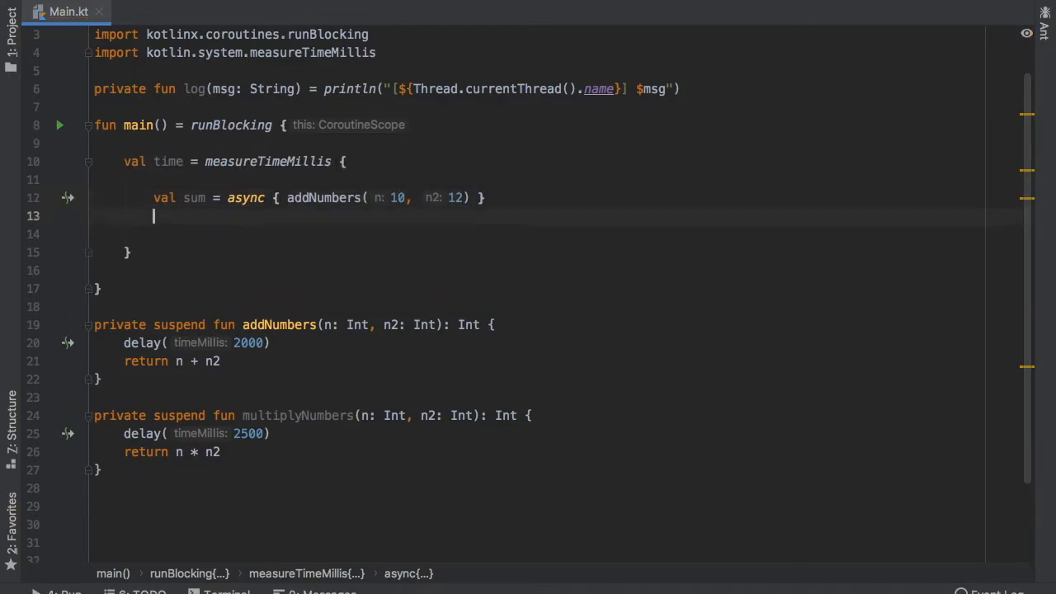
- Add 'val product = async { multiplyNumbers(' on the next line
type("val")
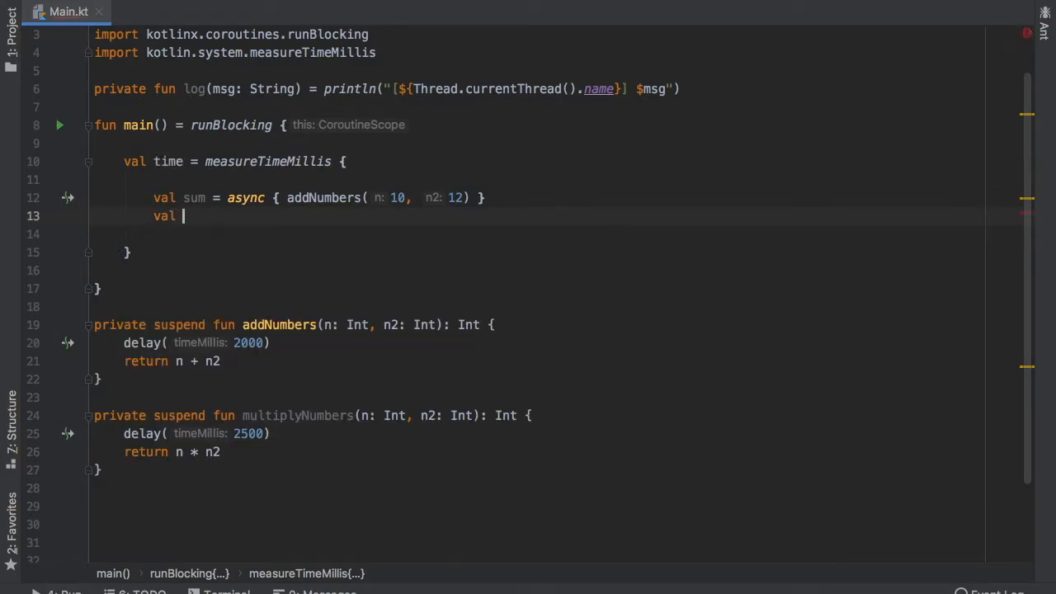
type("product = async {")
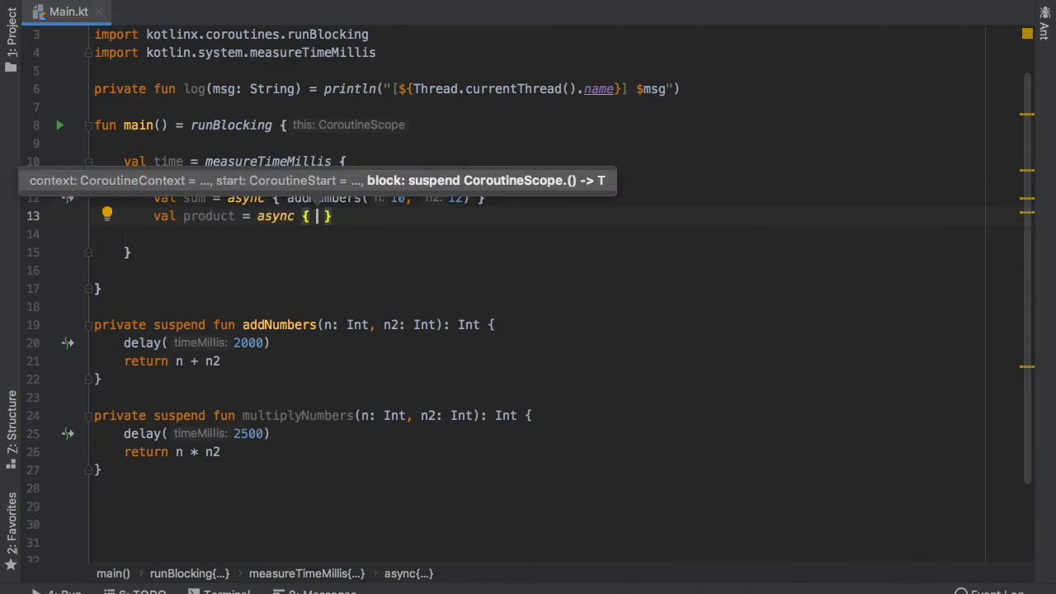
type("multiplyNumbers(20, 2")
left_click(537, 235)
type("log(\"")
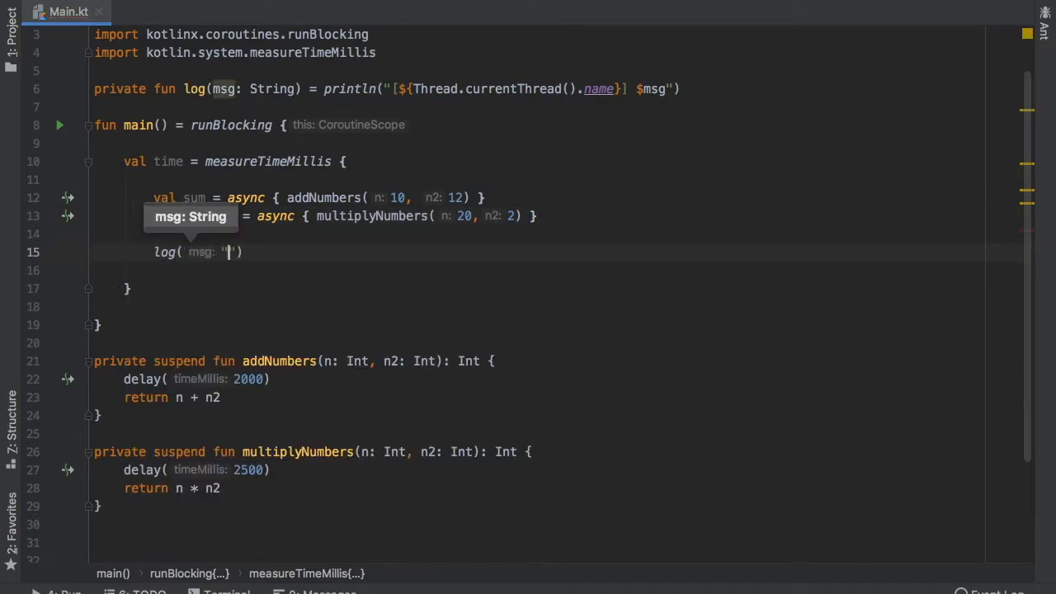
- Log "The sum of addNumbers is: ${sum.await()}" below the async calls
type("The sum of")
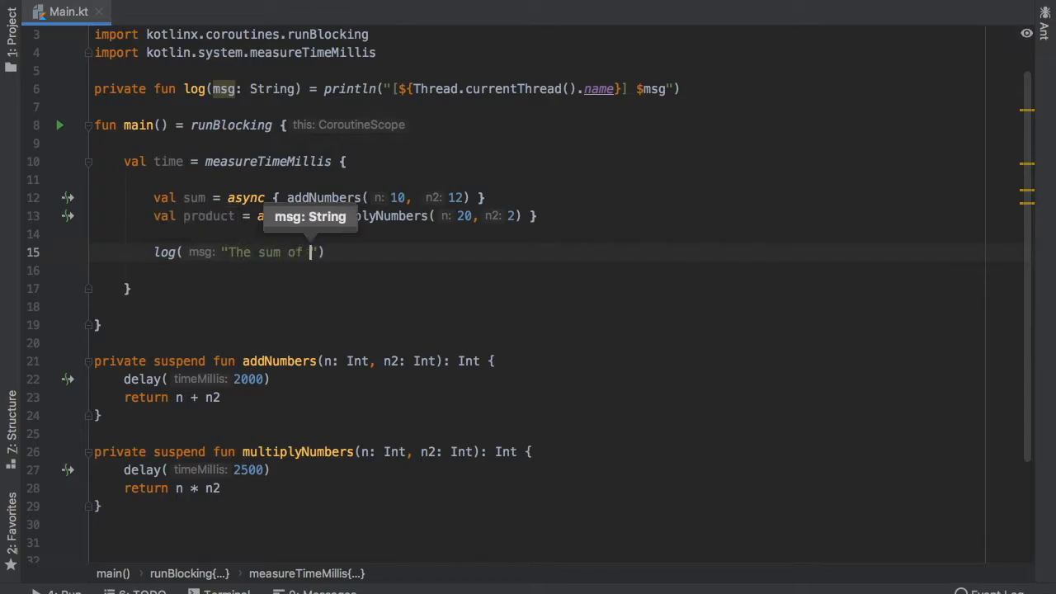
type("addNumbers is: $")
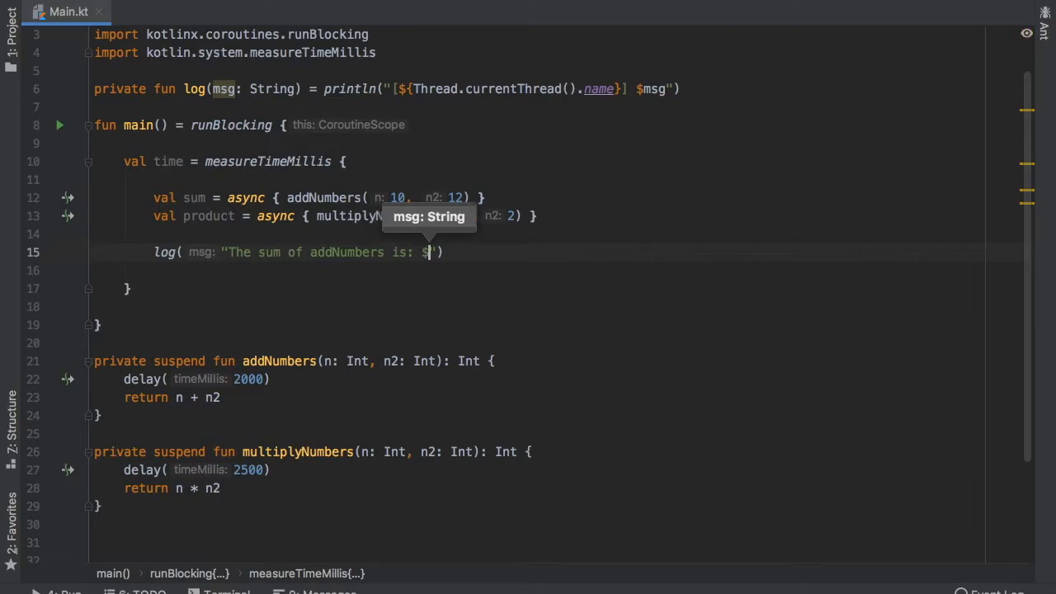
type("{")
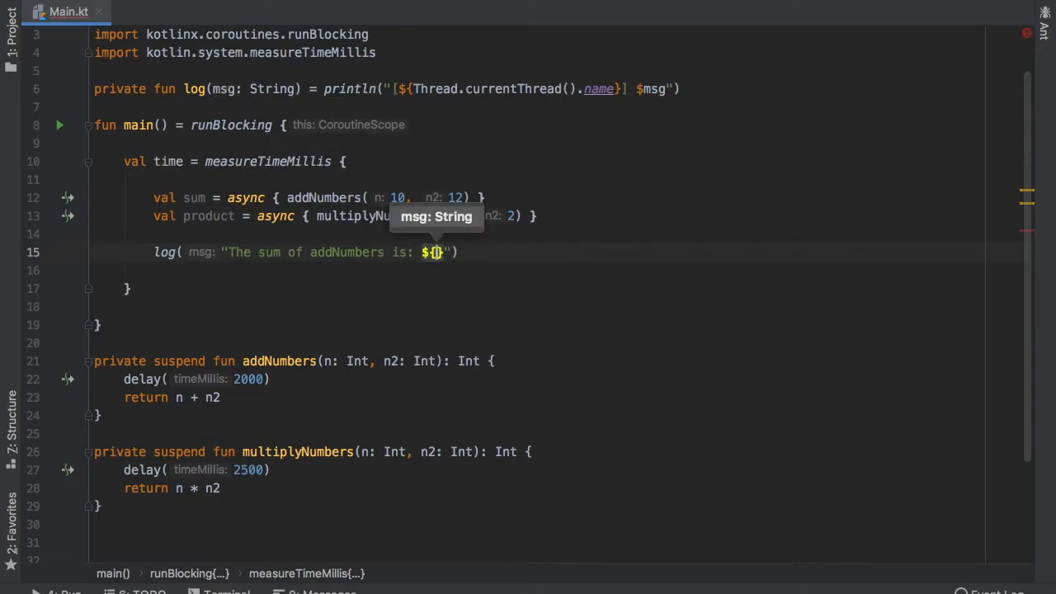
type("sum.a")
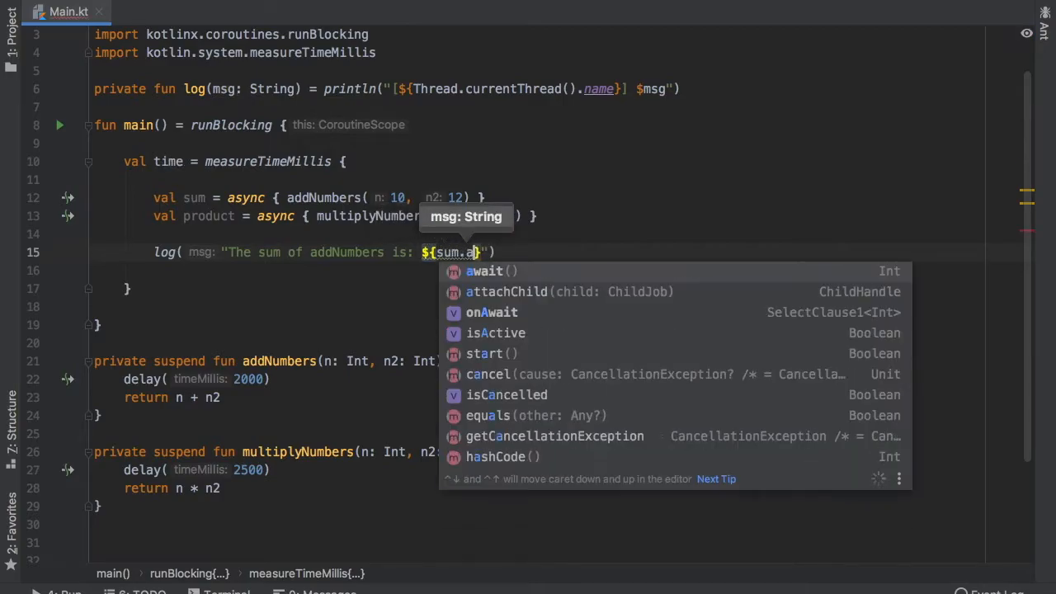
left_click(485, 270)
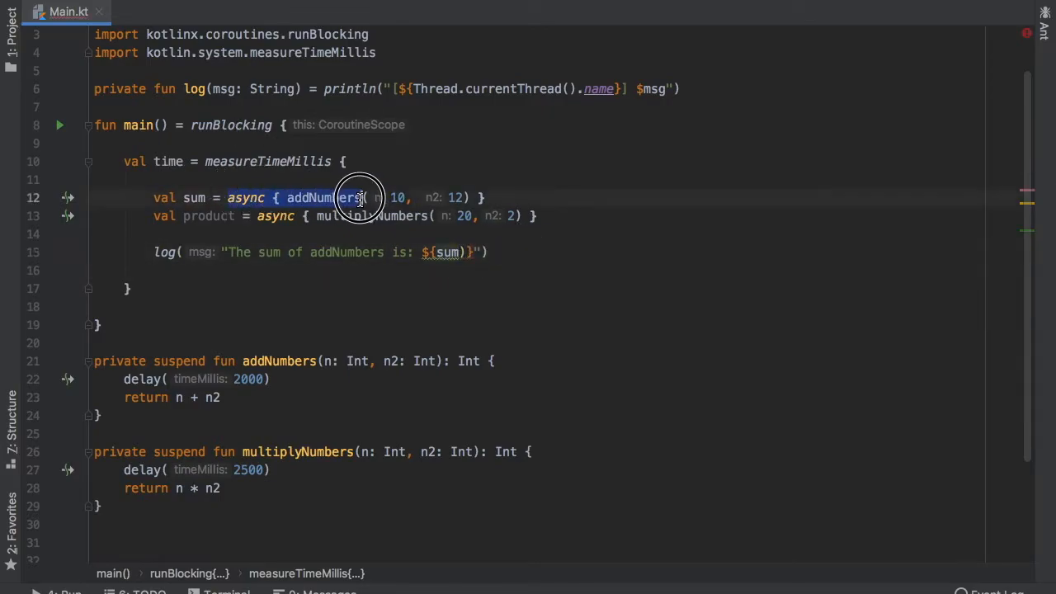
left_click(359, 197)
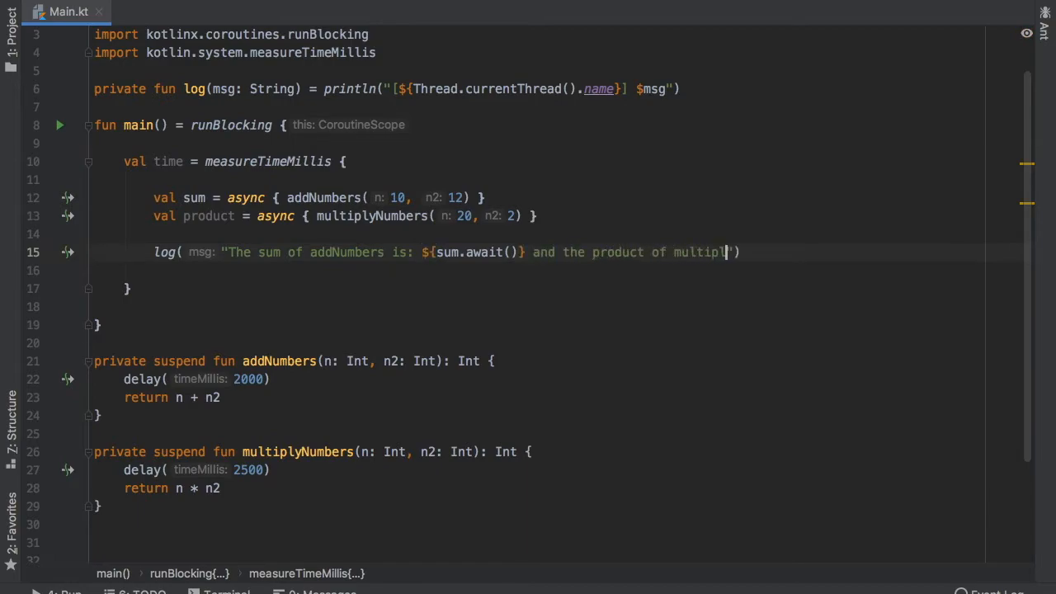
- Extend the message with "and the product of multiplyNumbers is: ${product.await()}"
type("Numbers is")
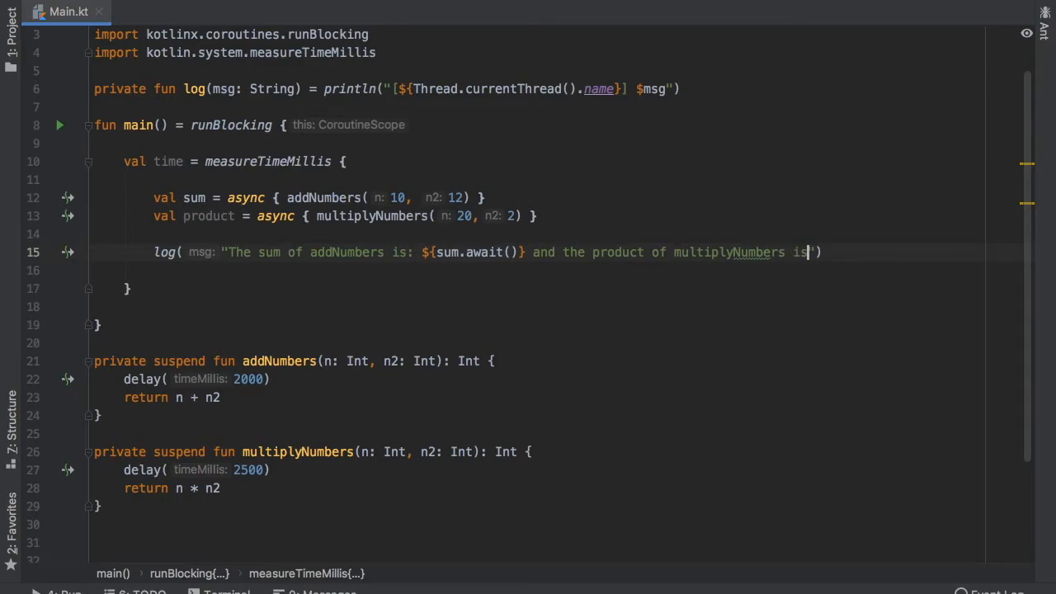
type("$")
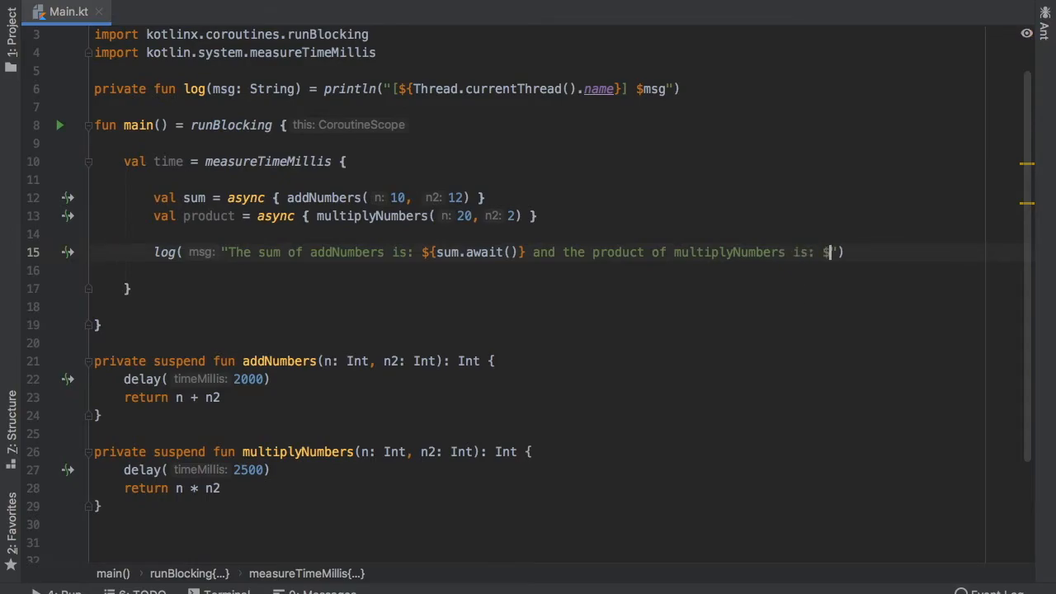
type("{product.await(")
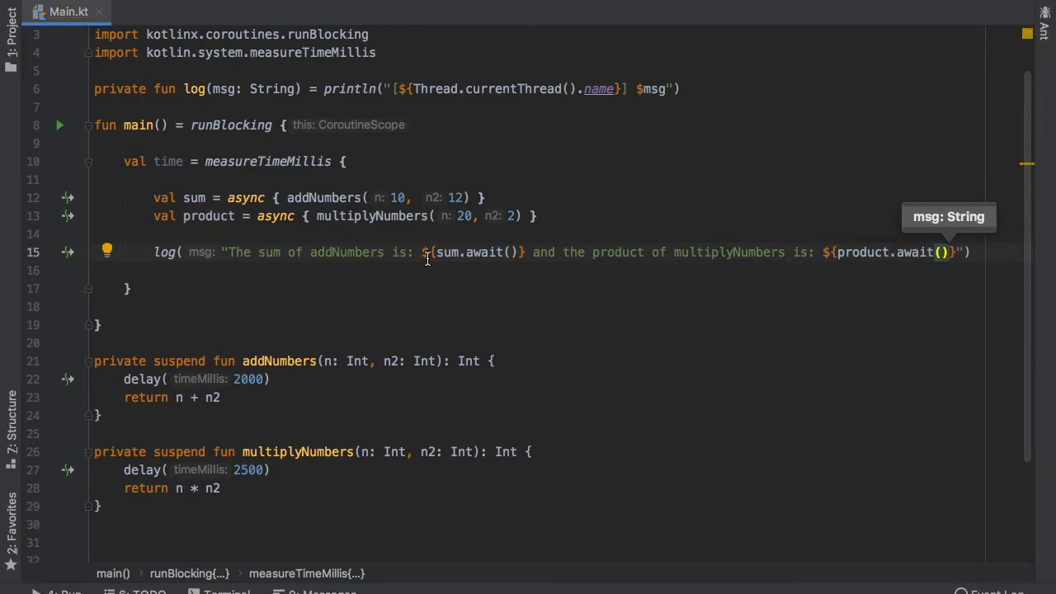
left_click_drag(822, 252, 943, 252)
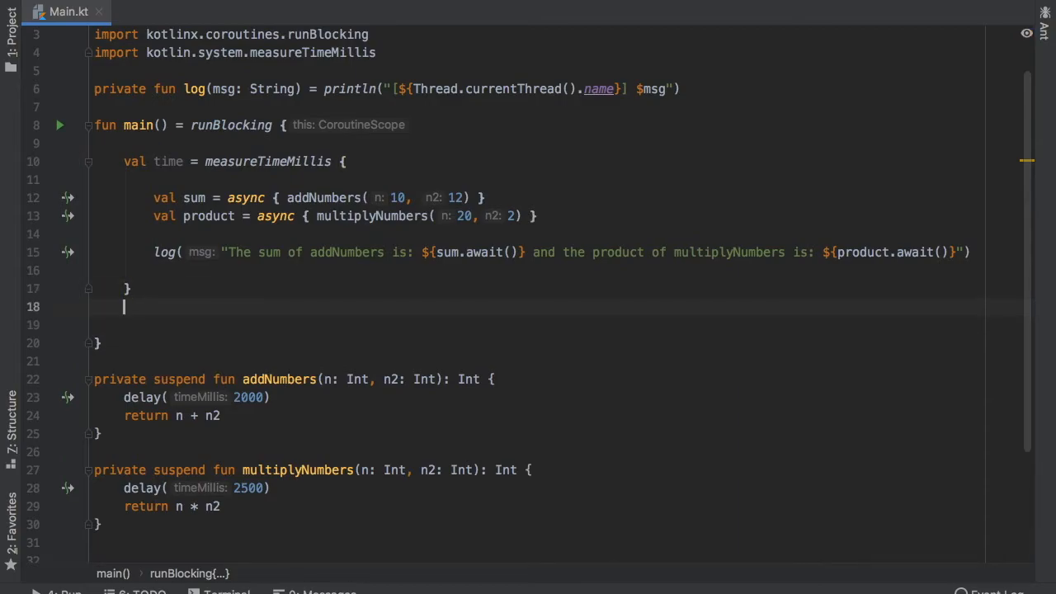
- Add log("Completed in $time ms") after the measureTimeMillis block
type("log()")
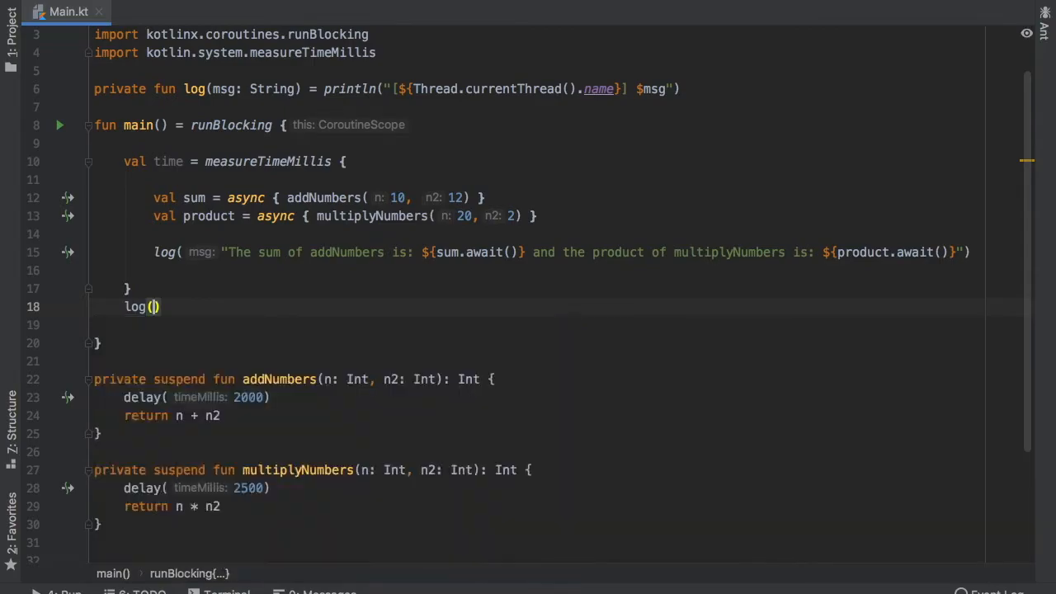
type("\"Completed in $time ms")
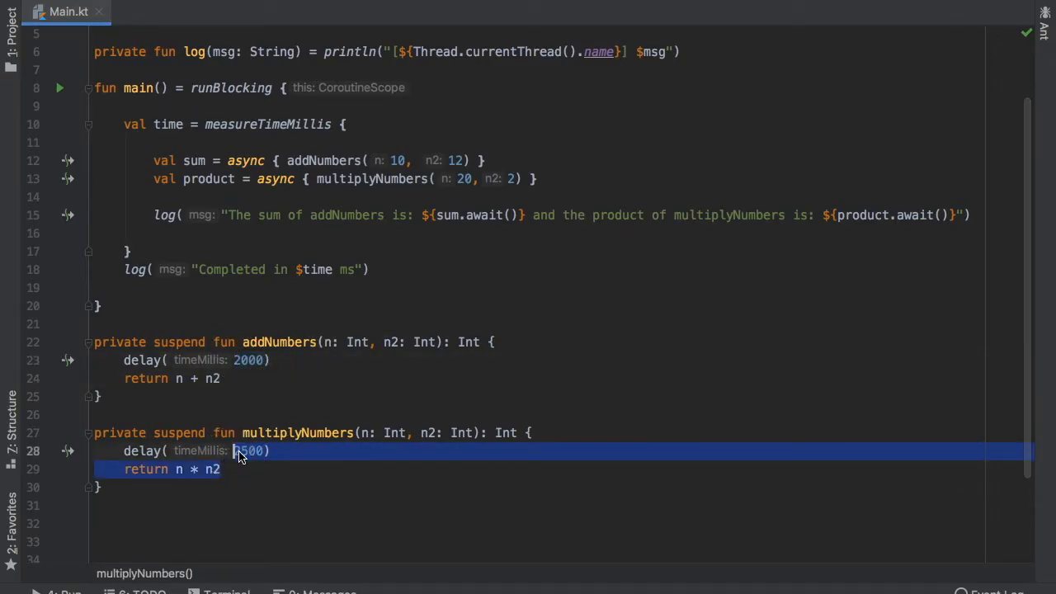
left_click(381, 248)
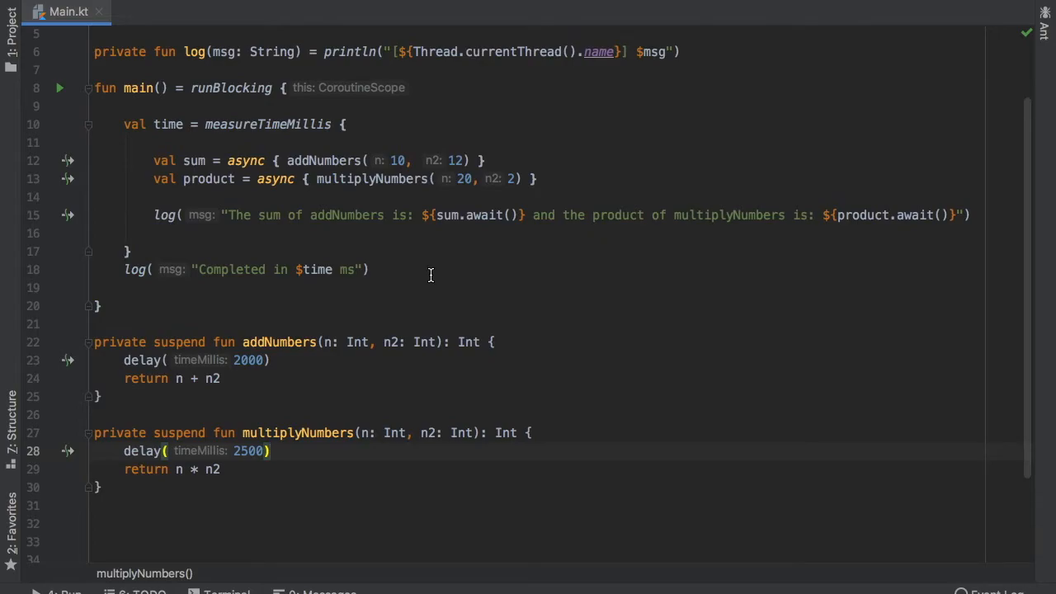
scroll("up", 3)
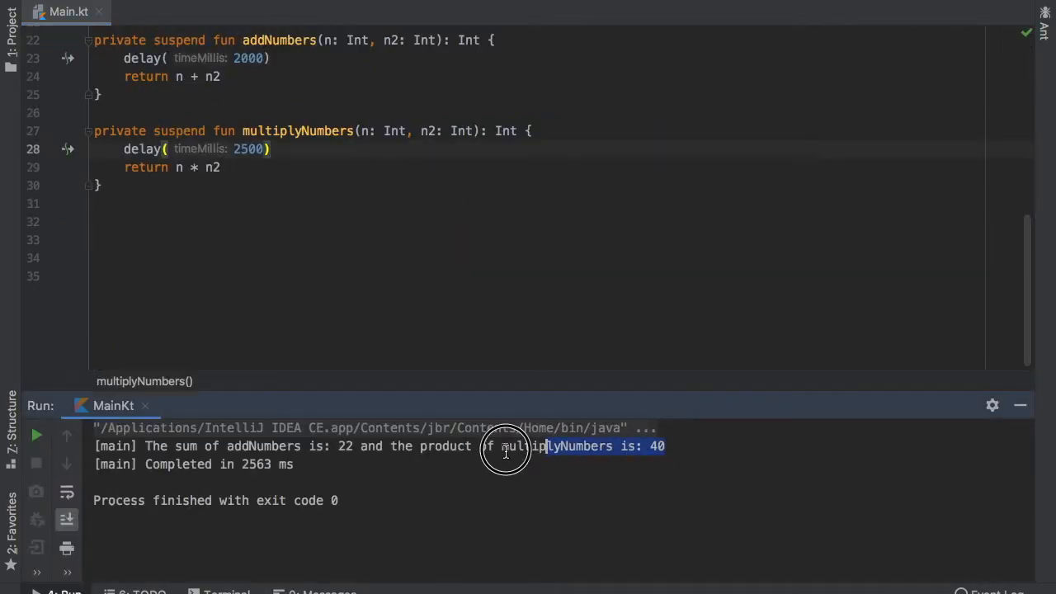
- Run the program, check sum 22, product 40 and elapsed time, then add a blank line after main
left_click(345, 446)
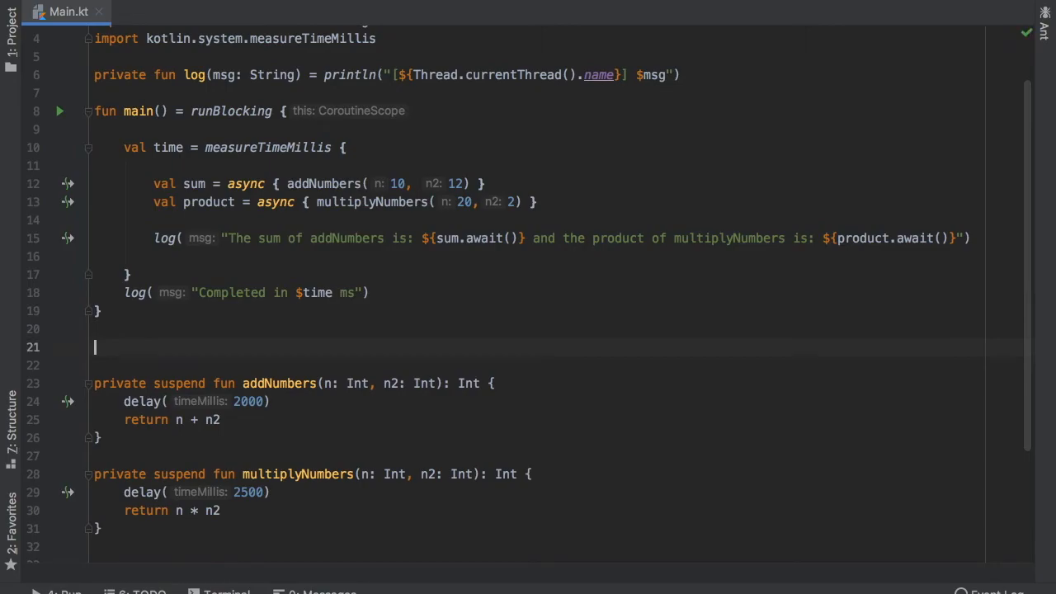
- Declare 'private suspend fun doBothOperations() = coroutineScope {' below main
type("private suspend fun")
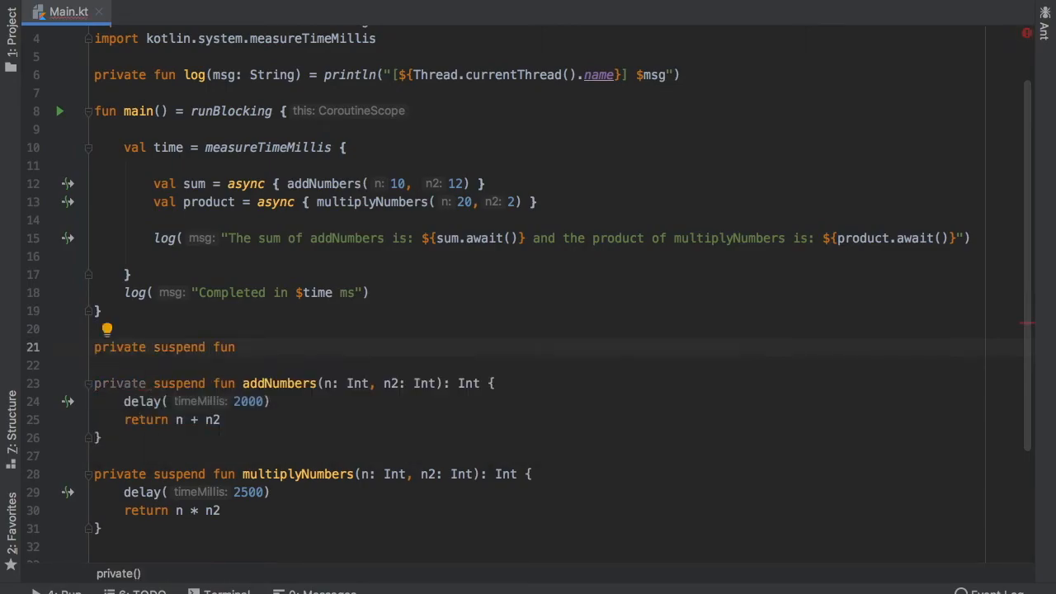
type("doBoth")
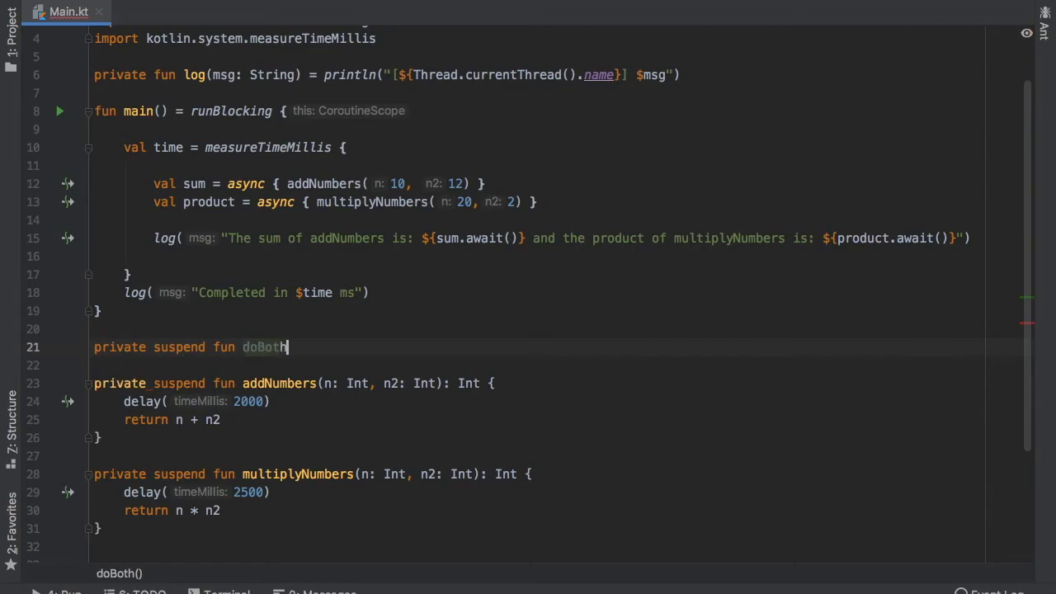
type("Operations()")
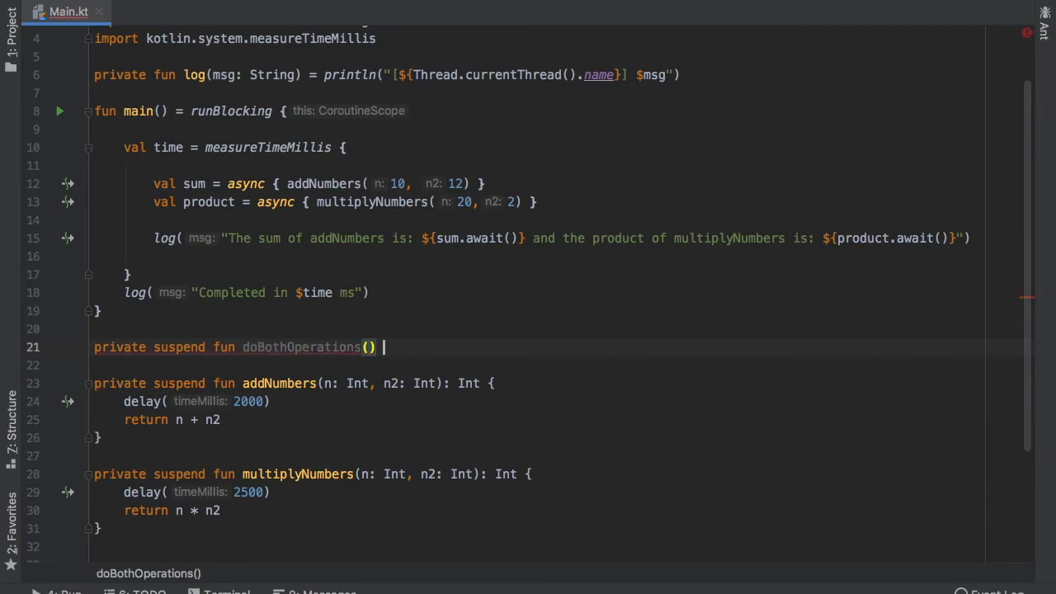
type("= coroutineScope {")
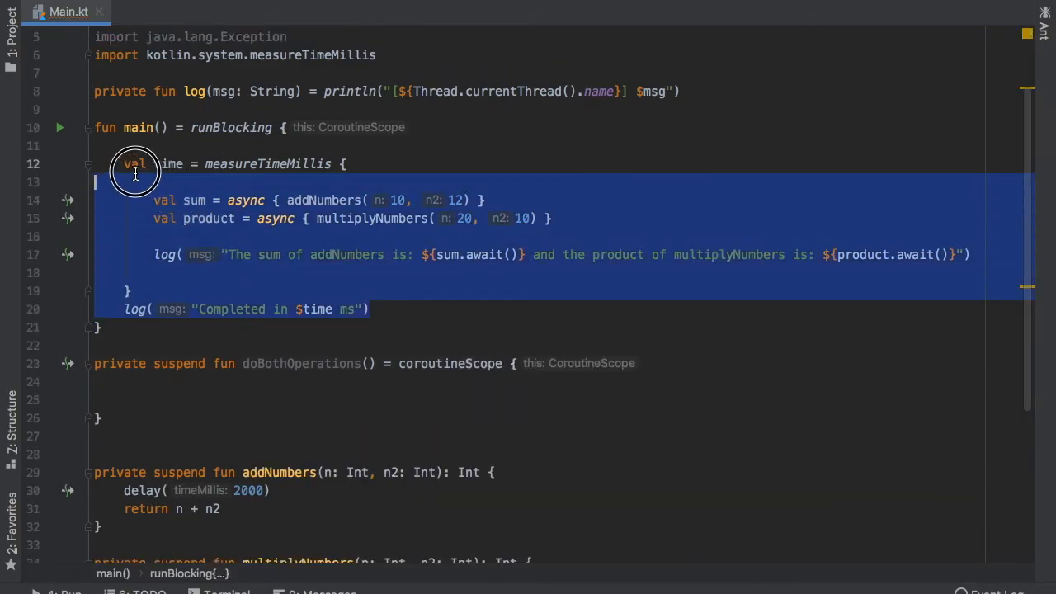
- Cut the measureTimeMillis block out of main and paste it into doBothOperations
key("Delete")
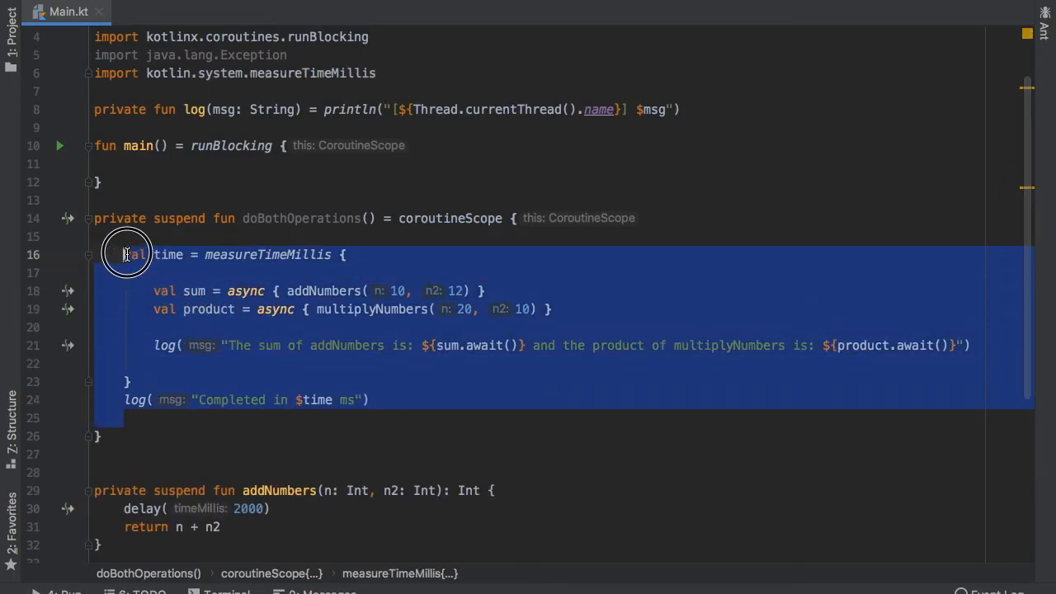
left_click(581, 313)
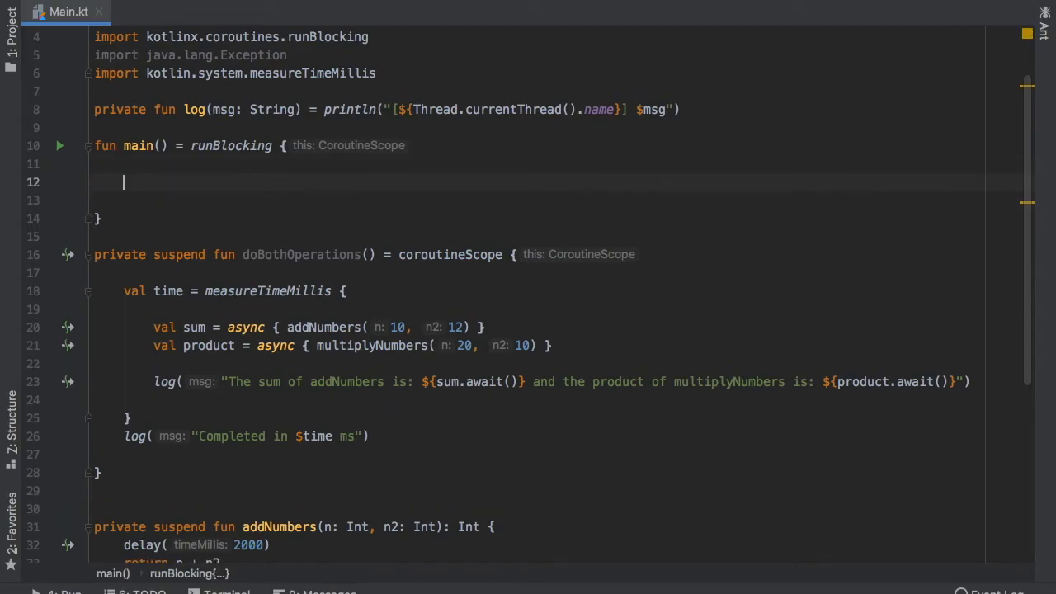
- Call doBothOperations() inside main's runBlocking body via autocomplete
type("doBothOperations(")
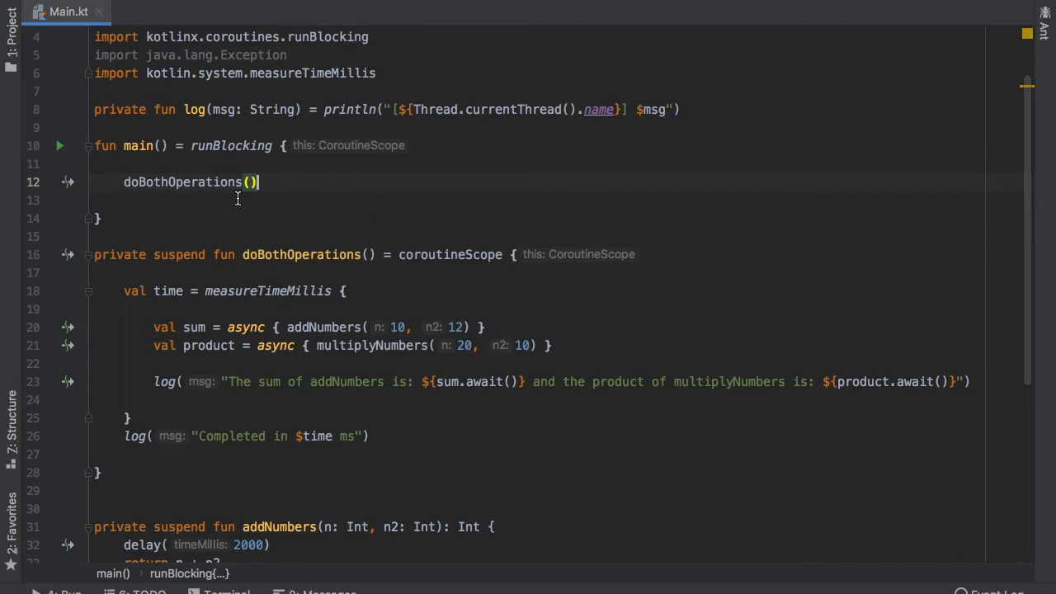
mouse_move(416, 244)
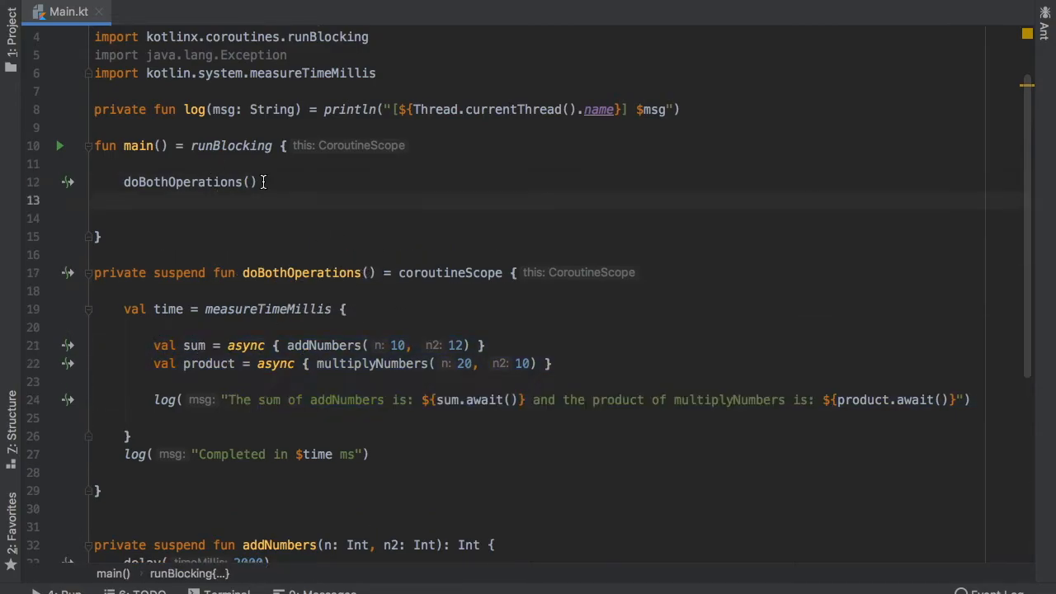
double_click(181, 182)
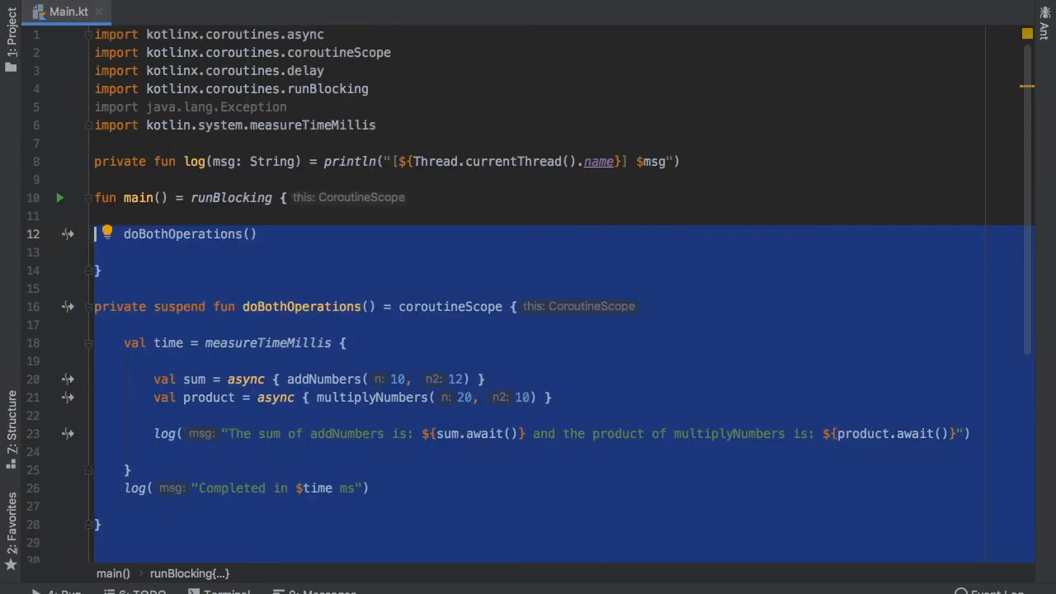
- Replace the operations code with networkRequest(): String repeating a 1000 ms delay three times, returning "Network request successful!"
key("Delete")
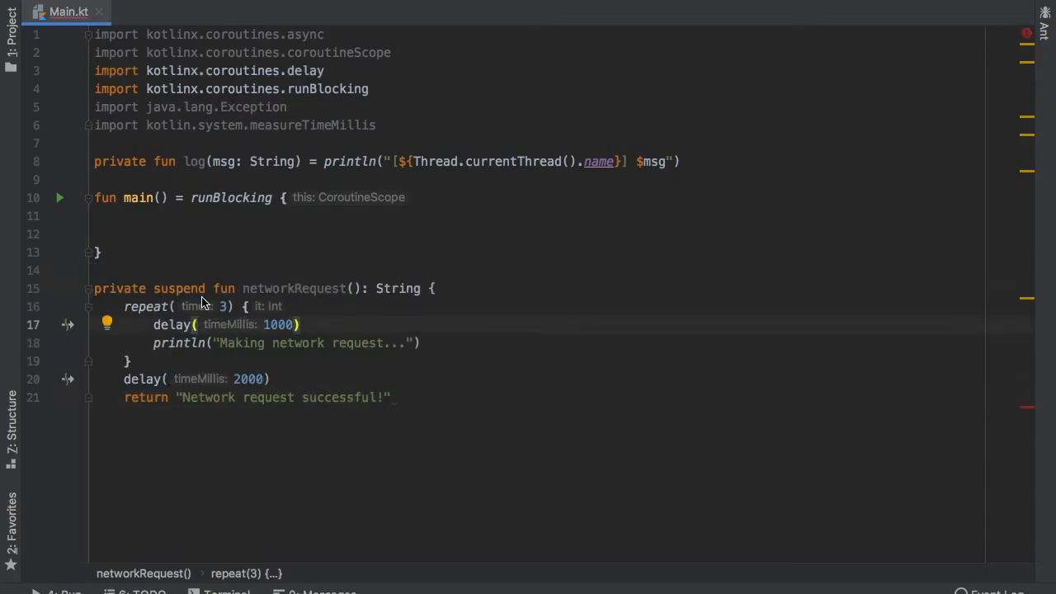
mouse_move(380, 294)
type("}")
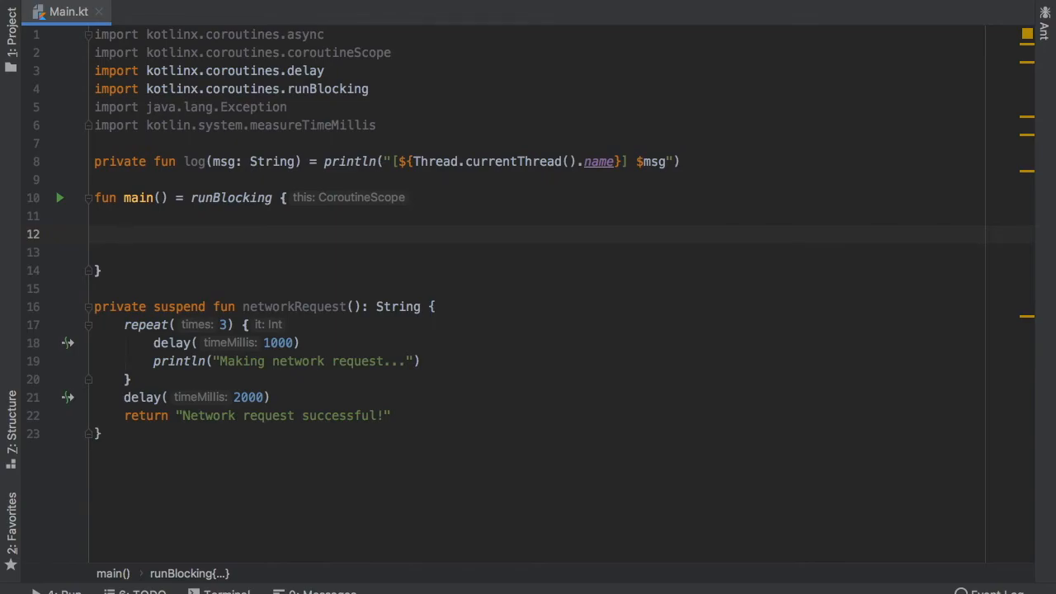
- Declare val networkRequest = async(start = CoroutineStart.LAZY), accepting the CoroutineStart import
type("val")
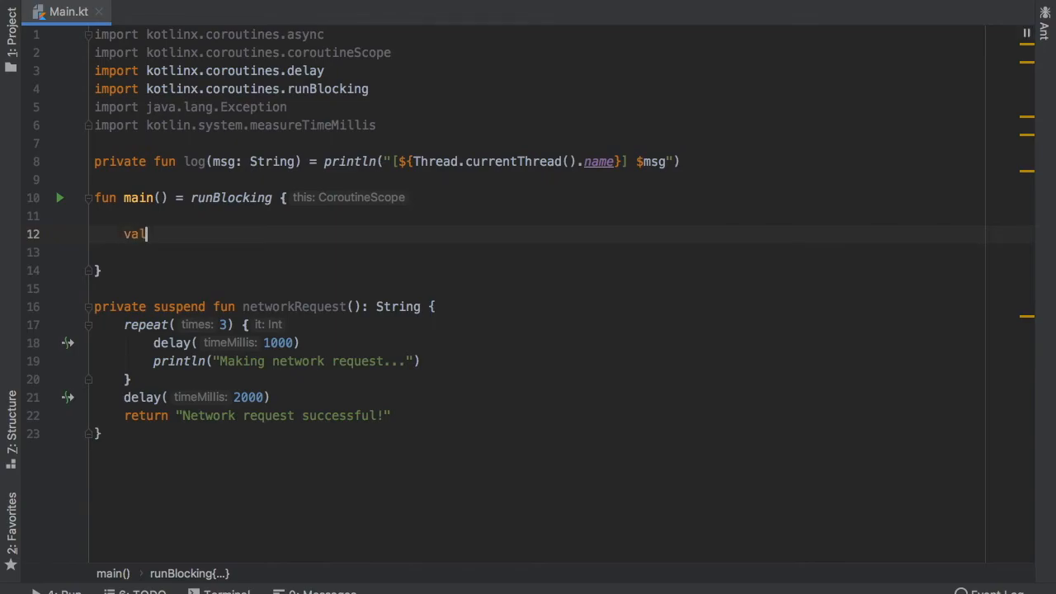
type("networkRequest = async {")
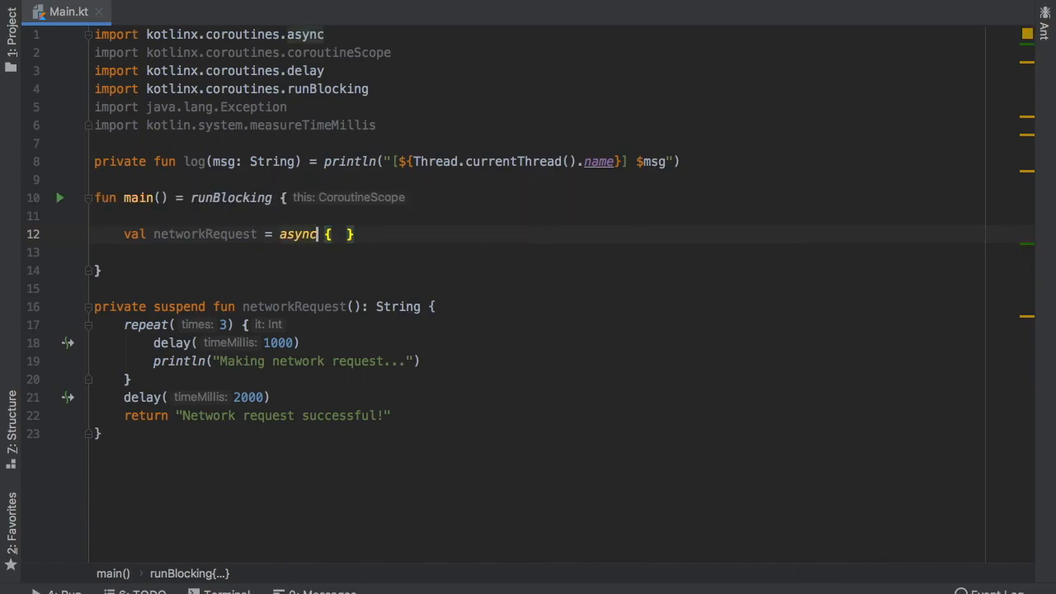
type("()")
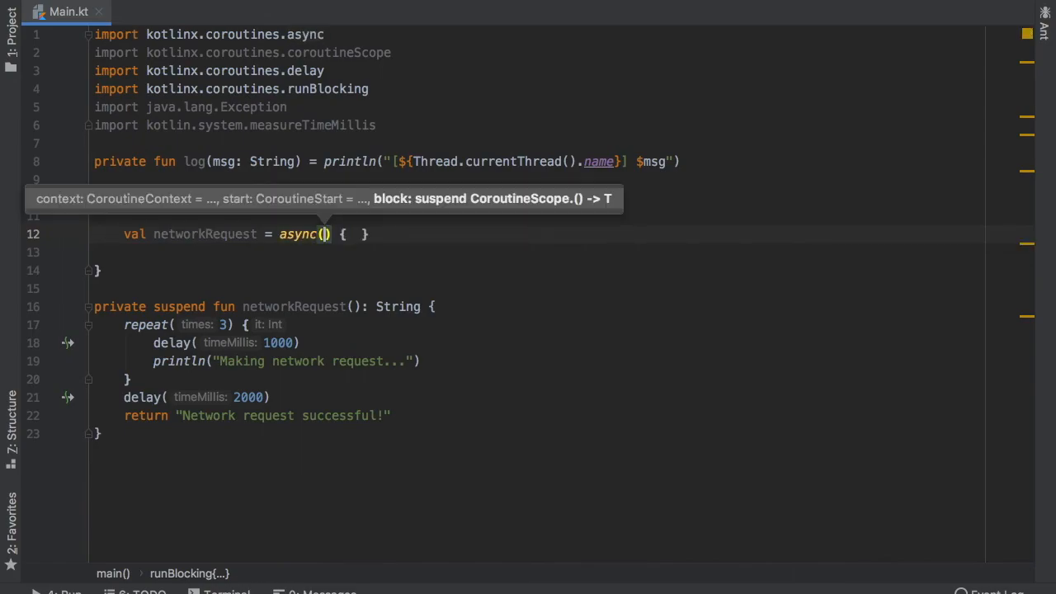
type("start =")
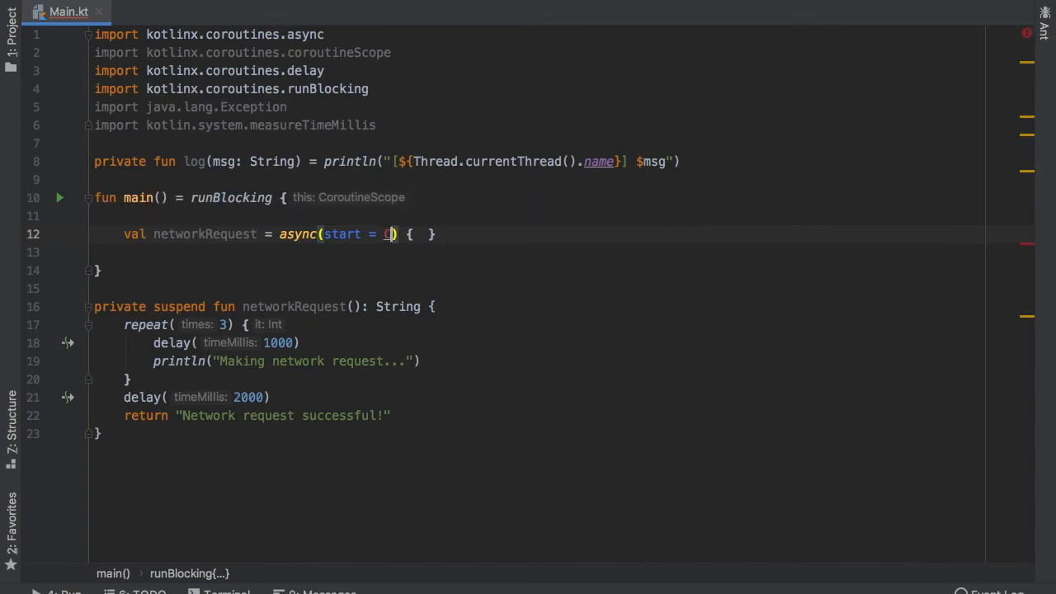
type("CoroutineStart.LAZY")
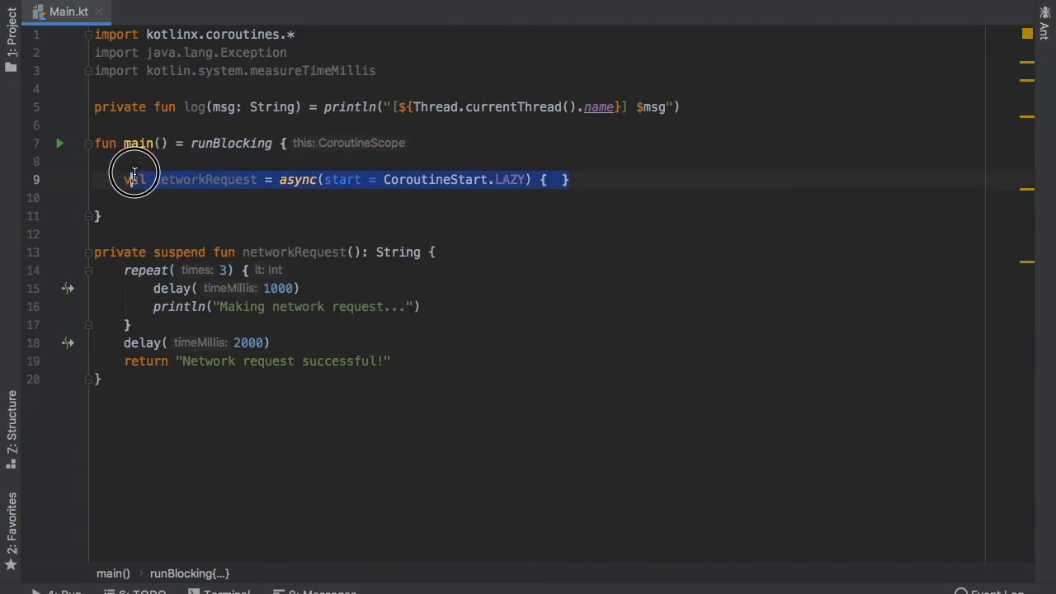
mouse_move(411, 277)
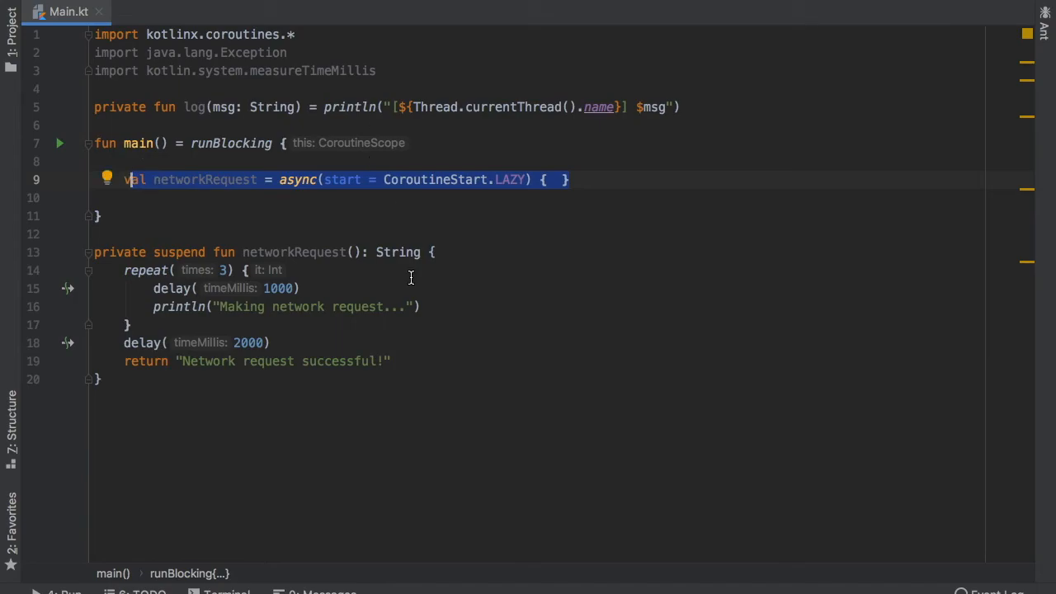
- Call networkRequest() inside the async block and start the lazy deferred with networkRequest.start()
type("networkRequest(")
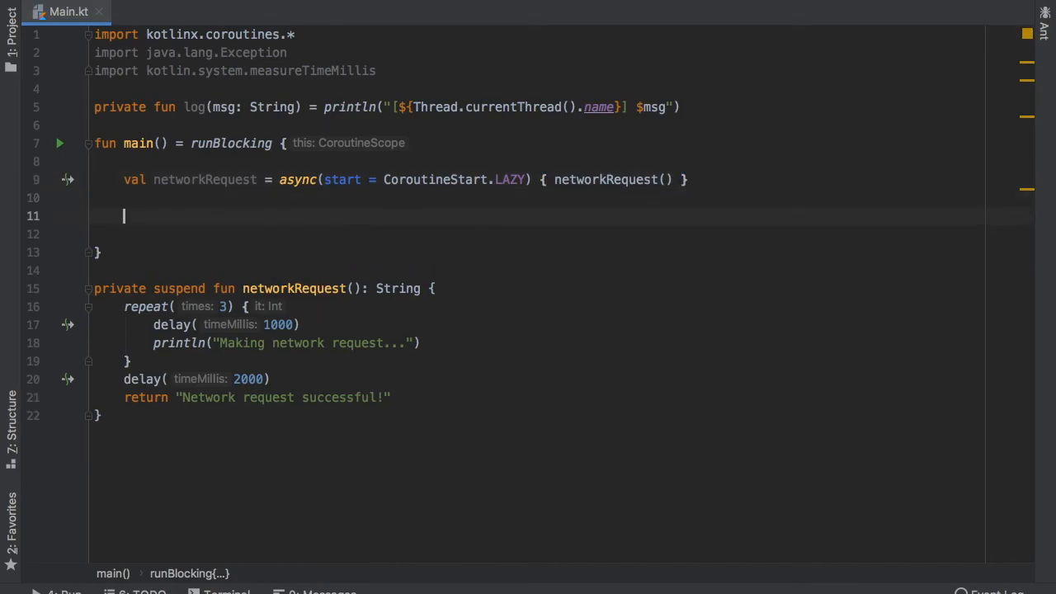
type("net")
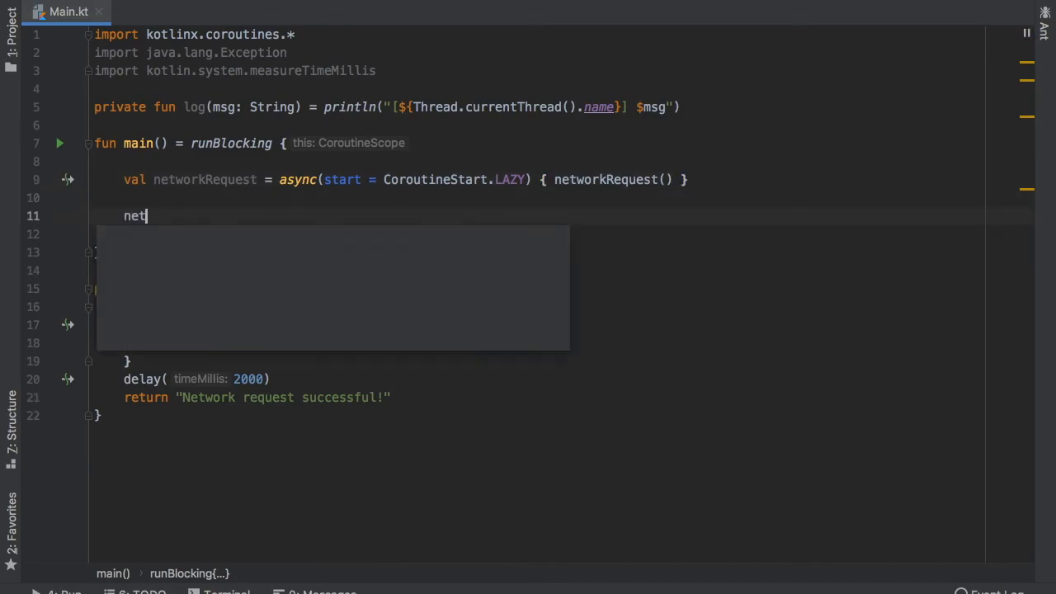
type("workRequest.start()")
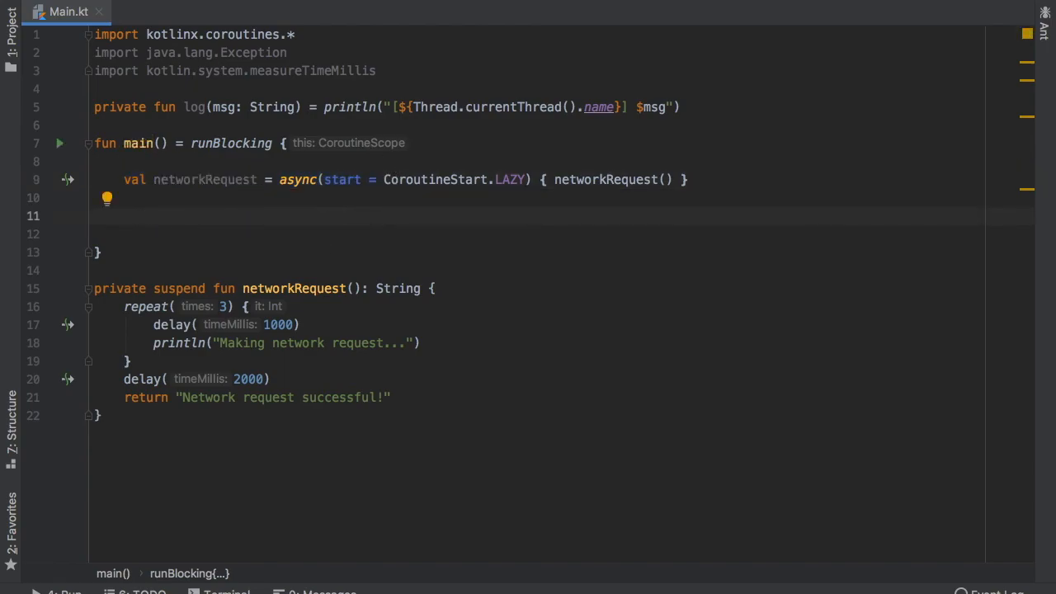
- Log networkRequest.await() and run Main, printing the request messages and "Network request successful!"
type("log(networkRequest")
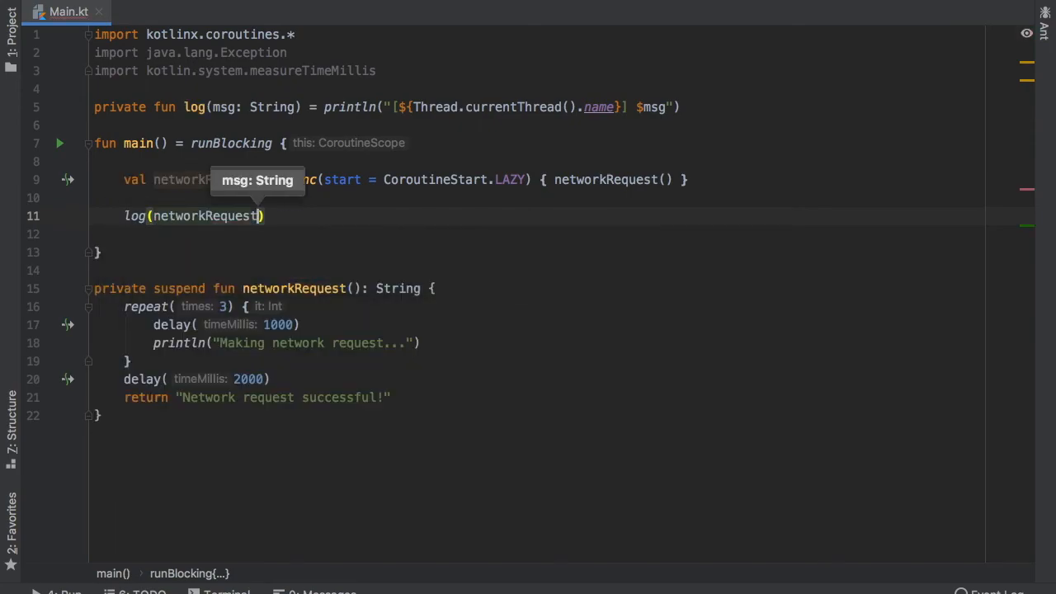
type(".a")
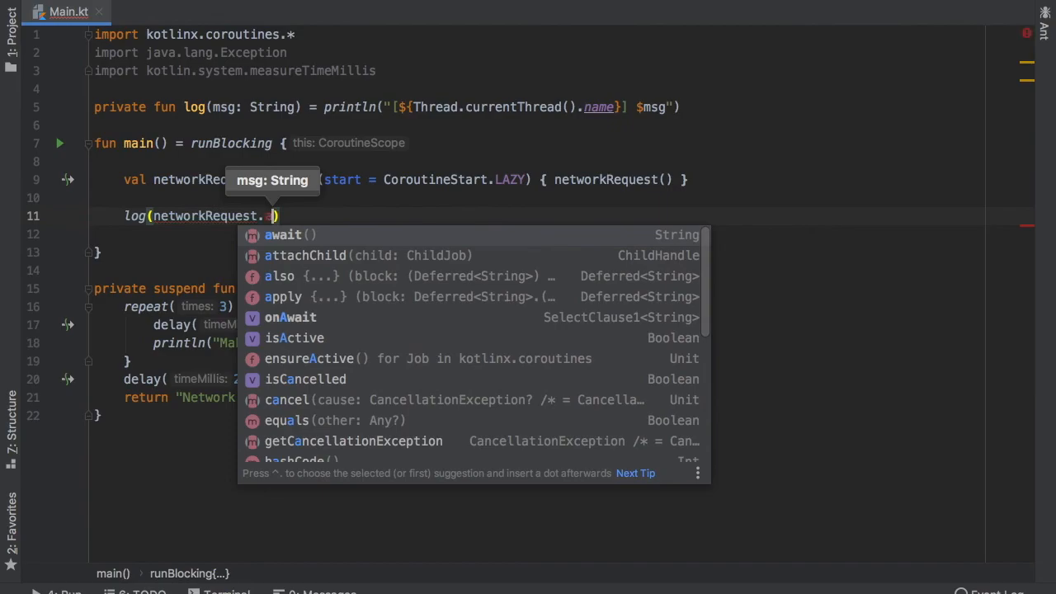
left_click(282, 234)
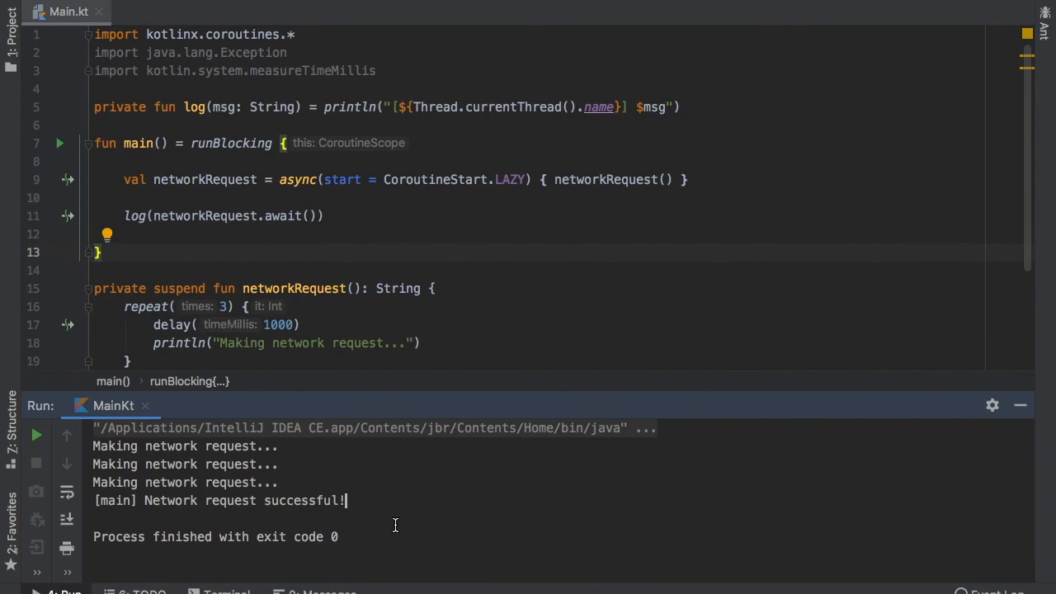
mouse_move(360, 208)
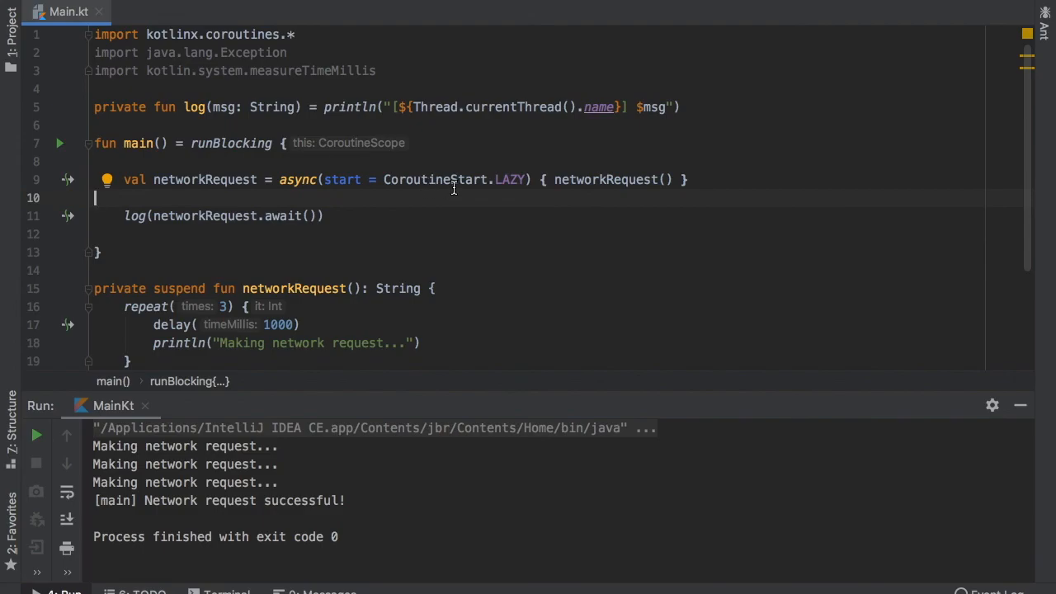
mouse_move(498, 201)
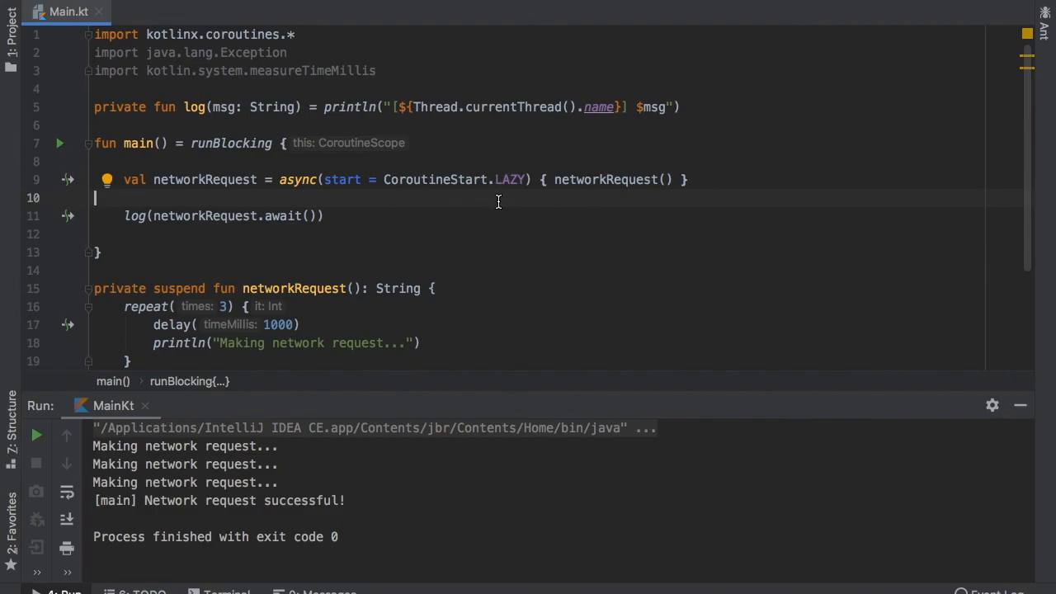
mouse_move(480, 267)
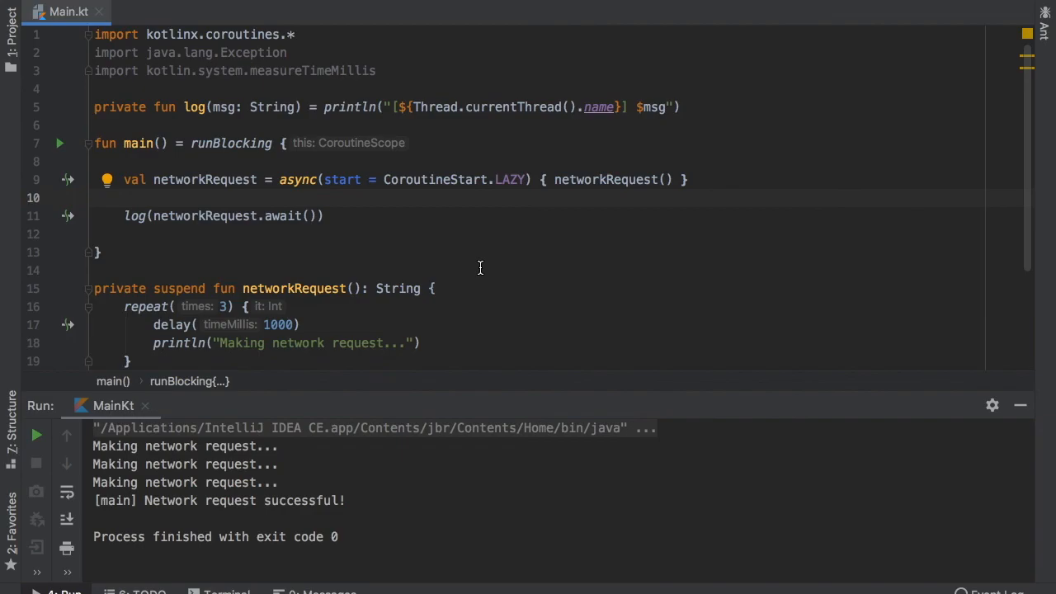